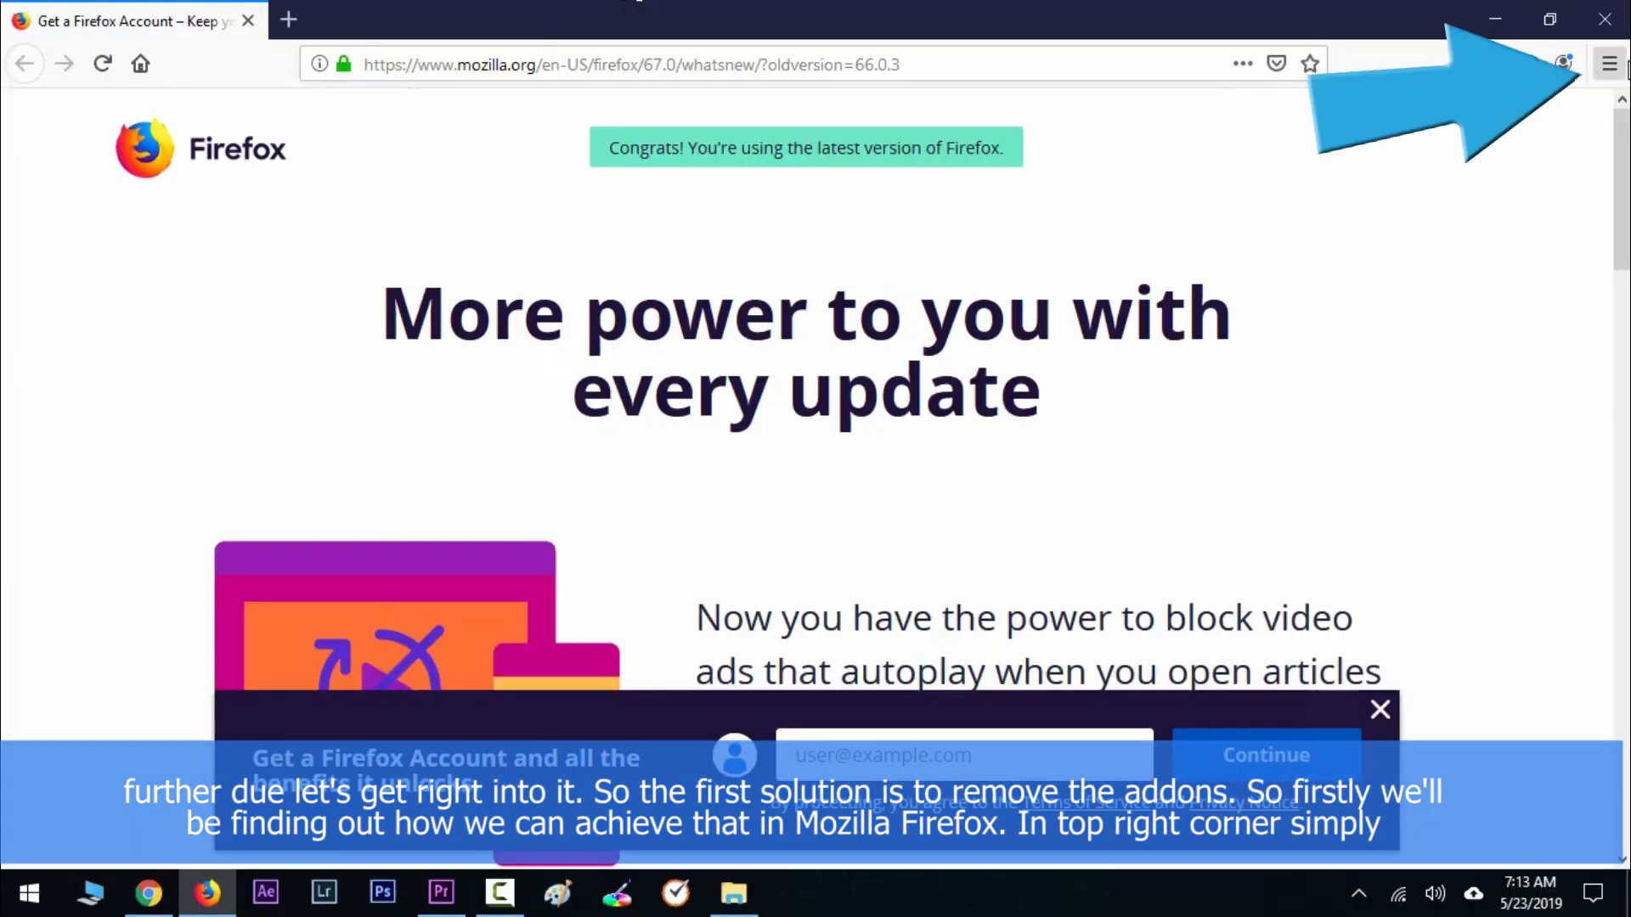
# - Open Firefox's Add-ons Manager from the main menu to view installed extensions
pyautogui.click(1607, 64)
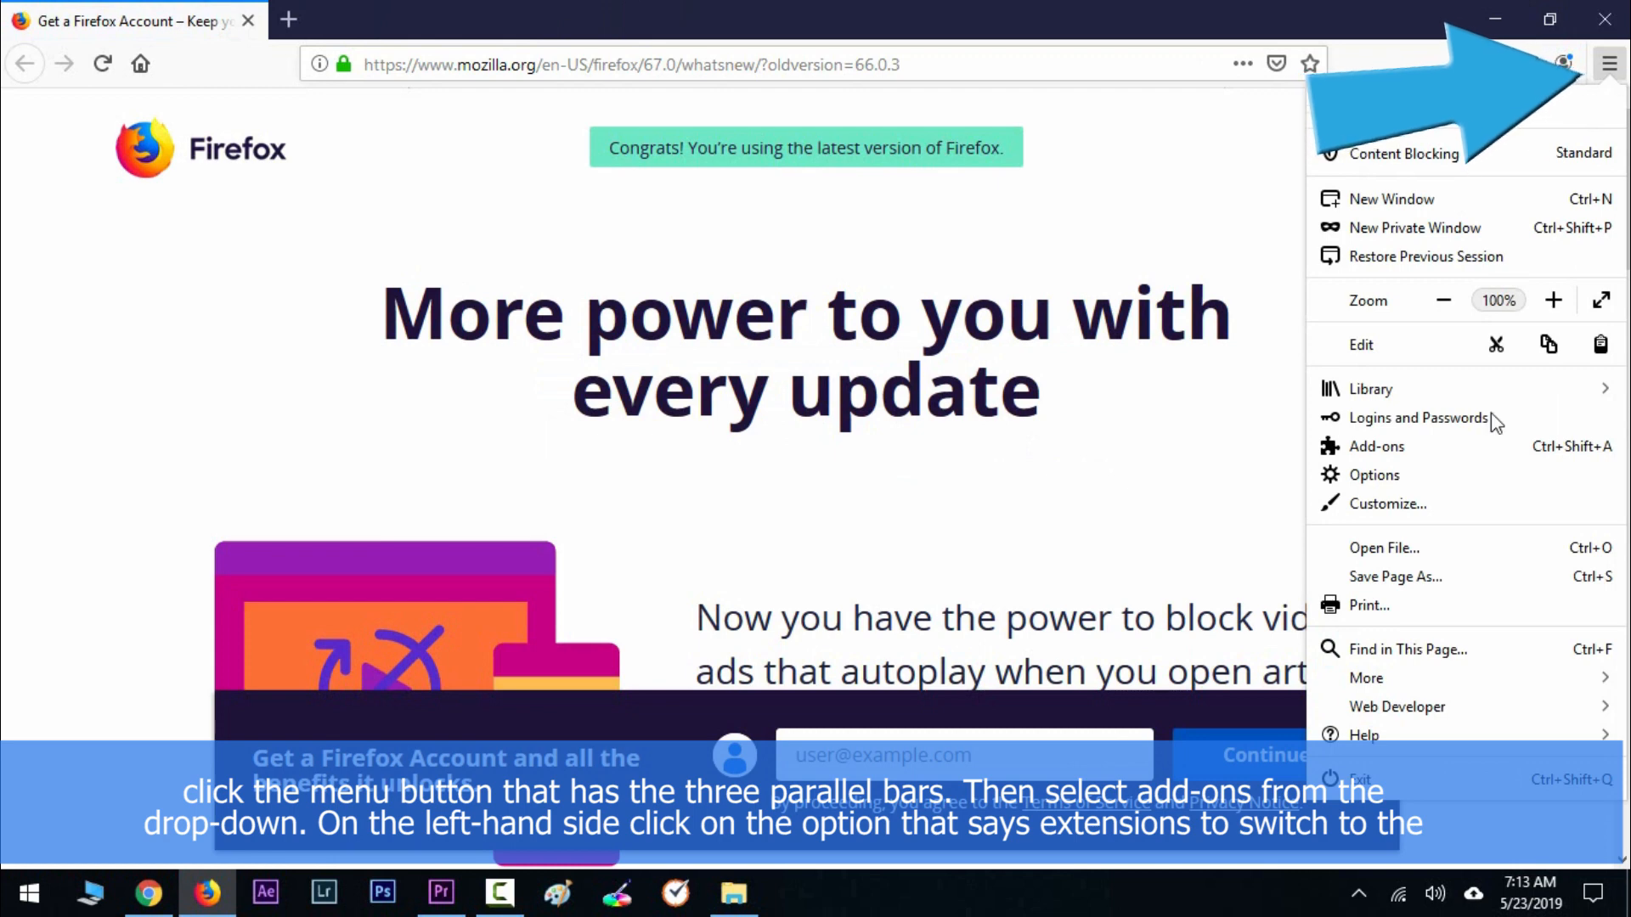
pyautogui.click(1375, 446)
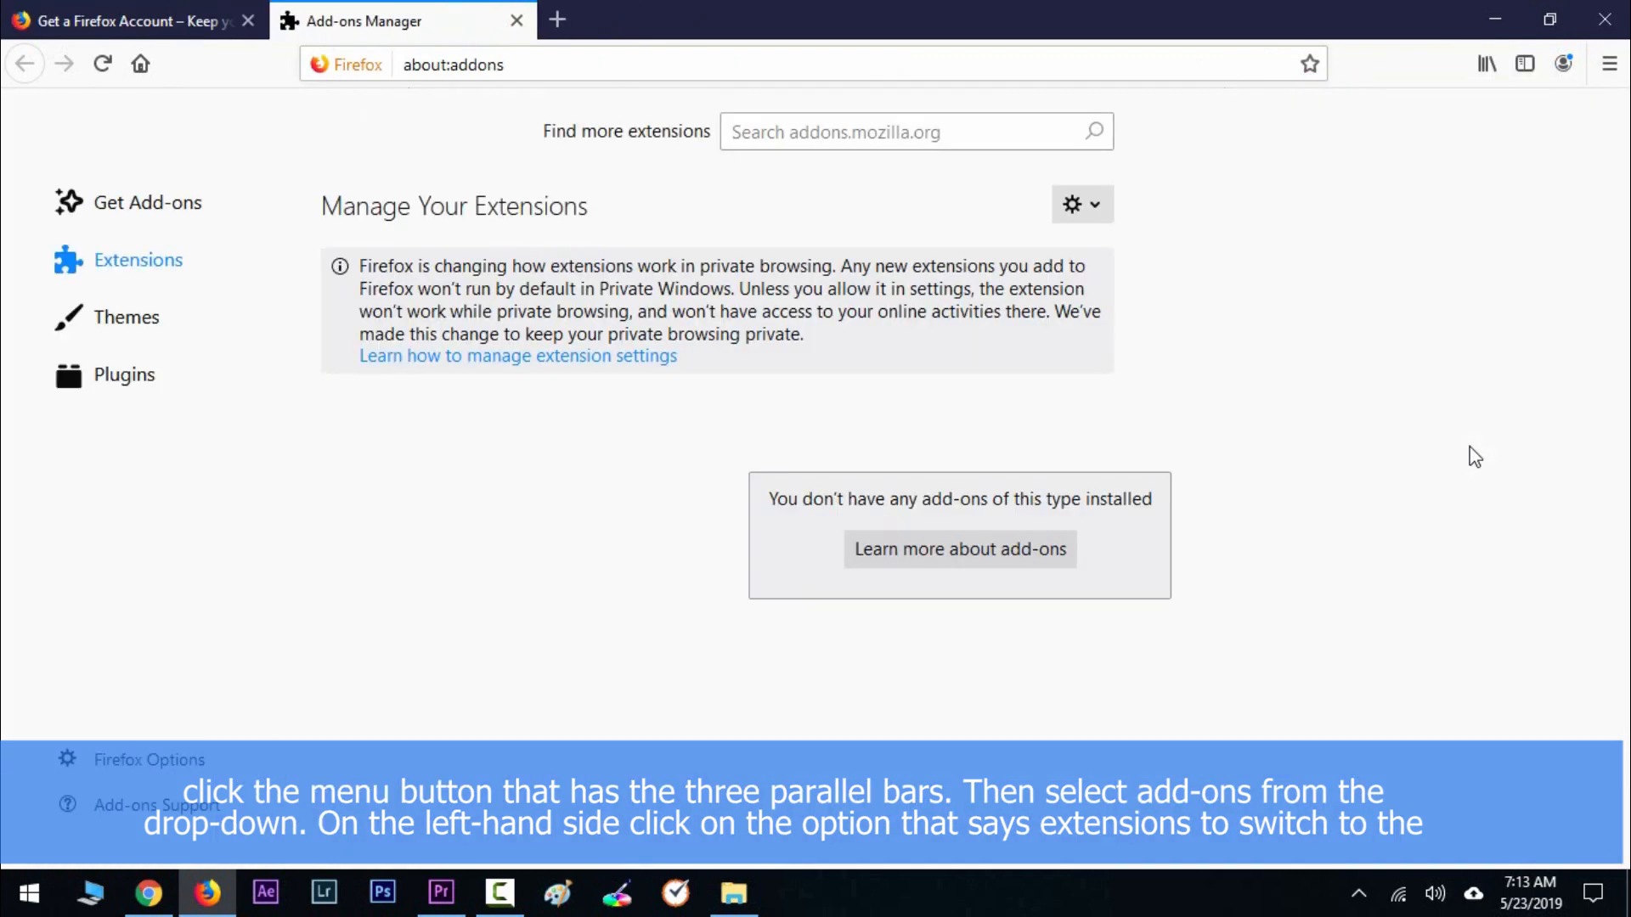
pyautogui.moveTo(620, 499)
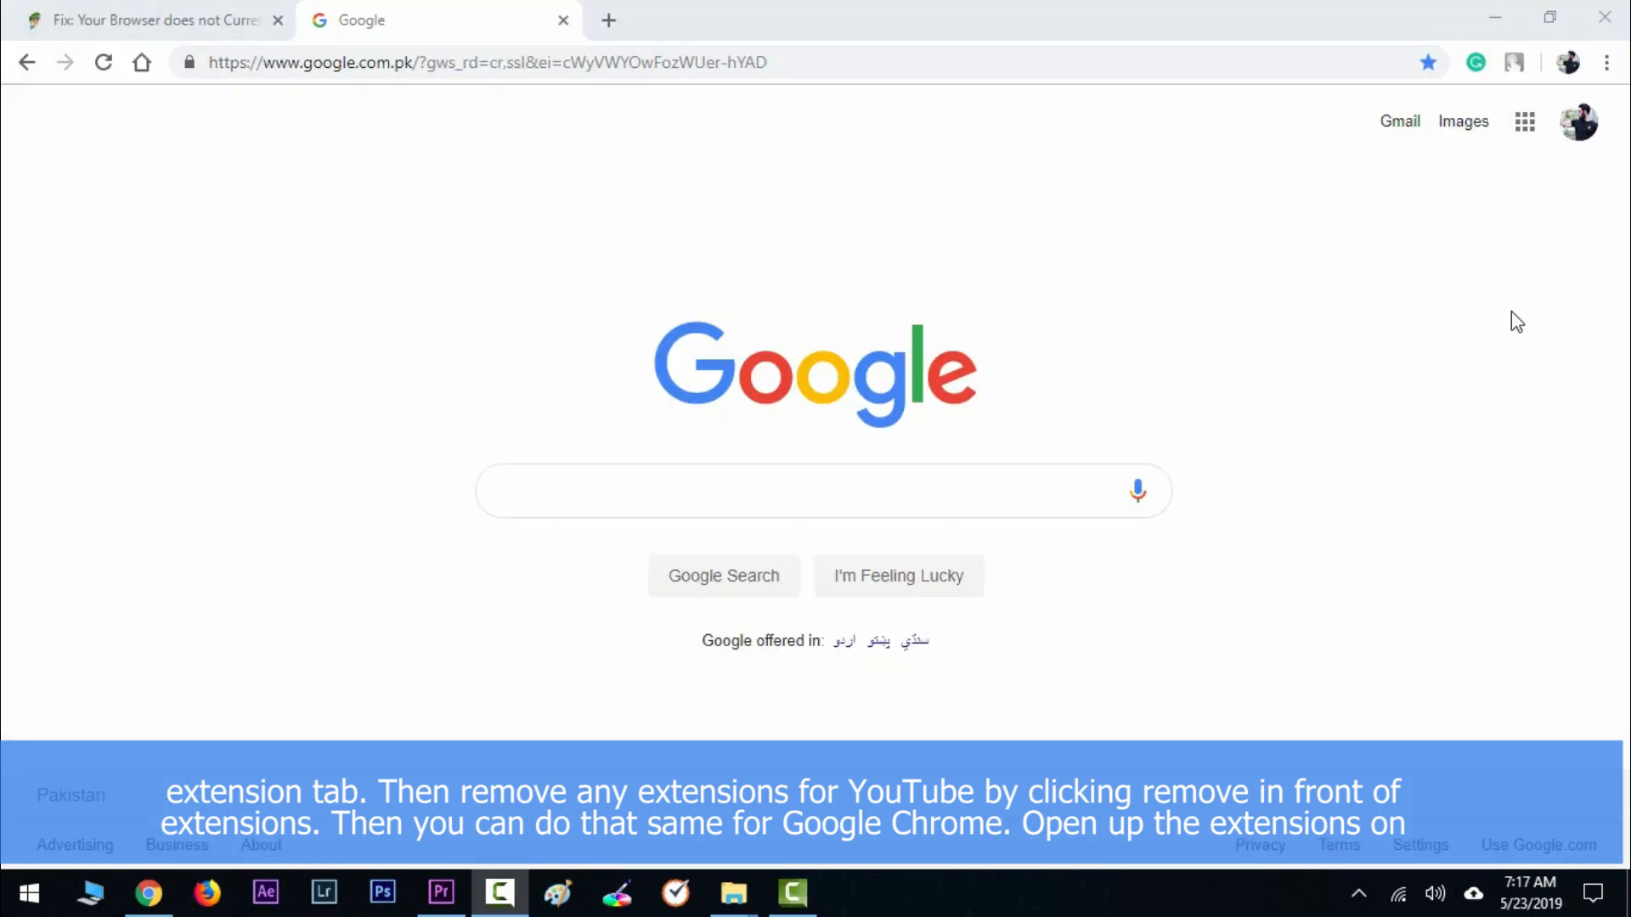
# - Enter chrome://extensions in the address bar to reach the extensions page
pyautogui.write('chrome://extensions')
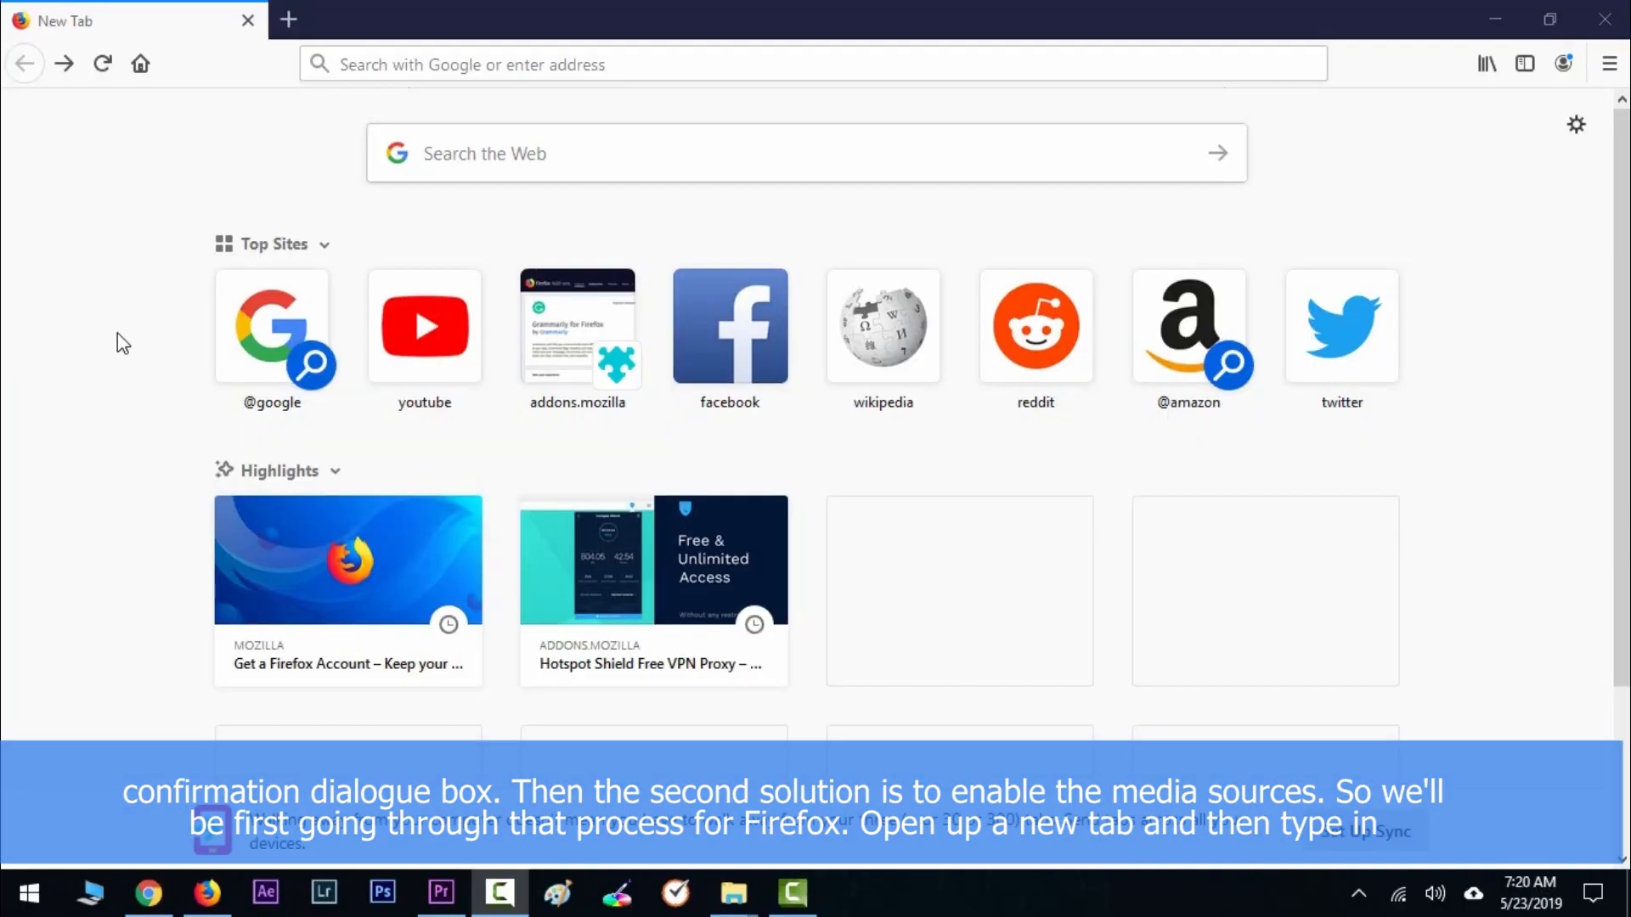
# - Open about:config, accept the risk warning, and search for media.mediasource preferences
pyautogui.write('about:config')
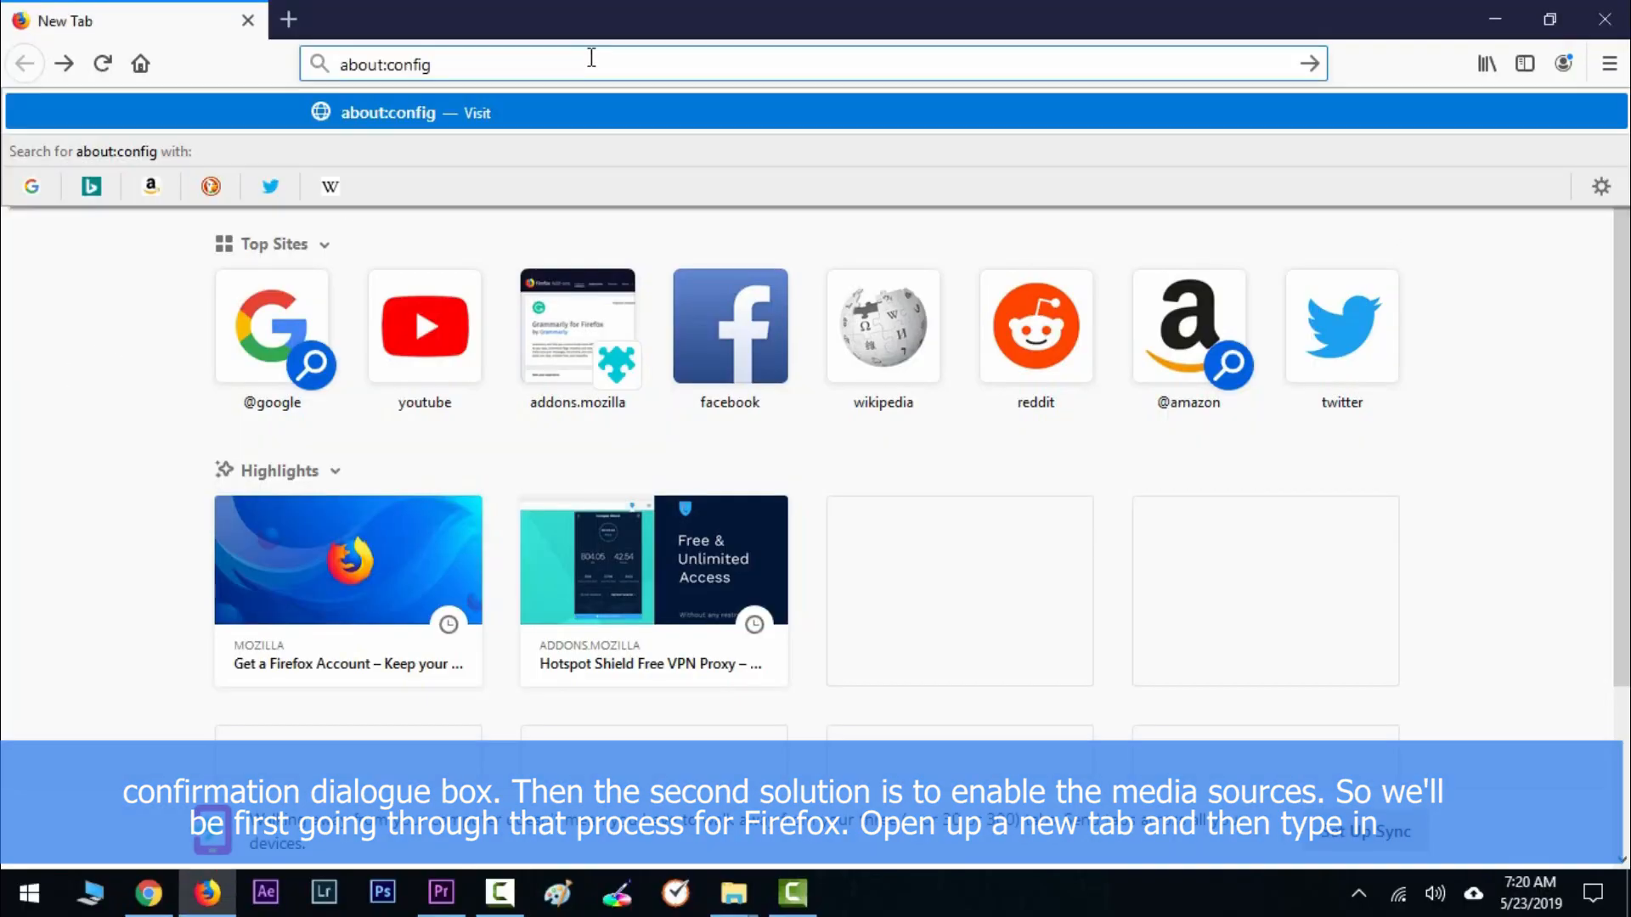
pyautogui.press('Enter')
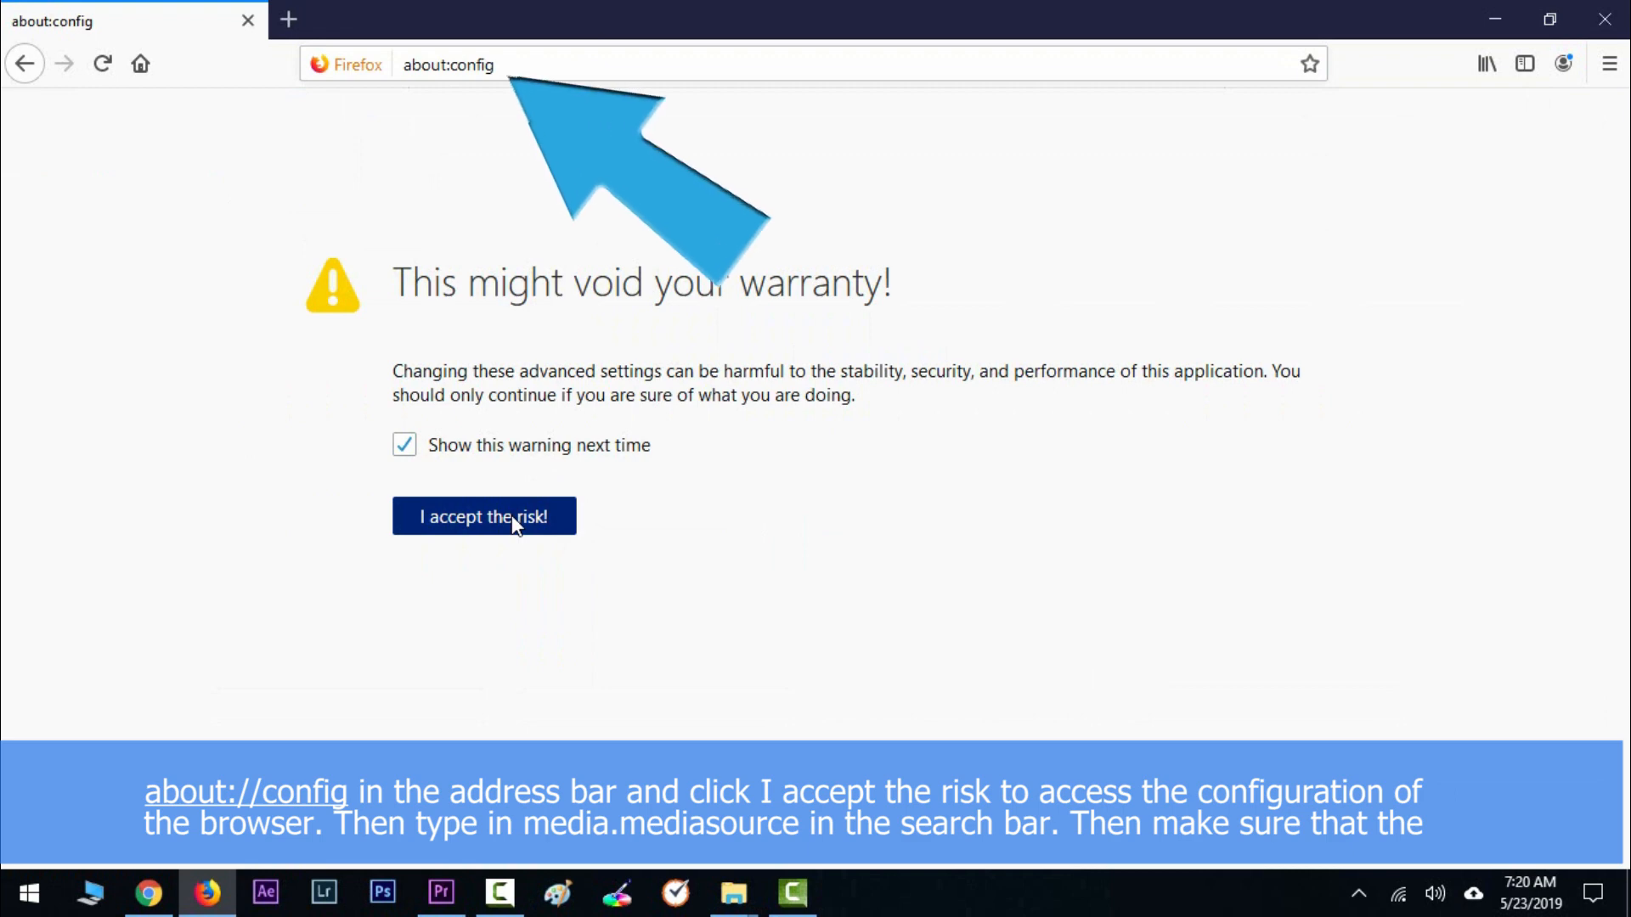
pyautogui.click(483, 515)
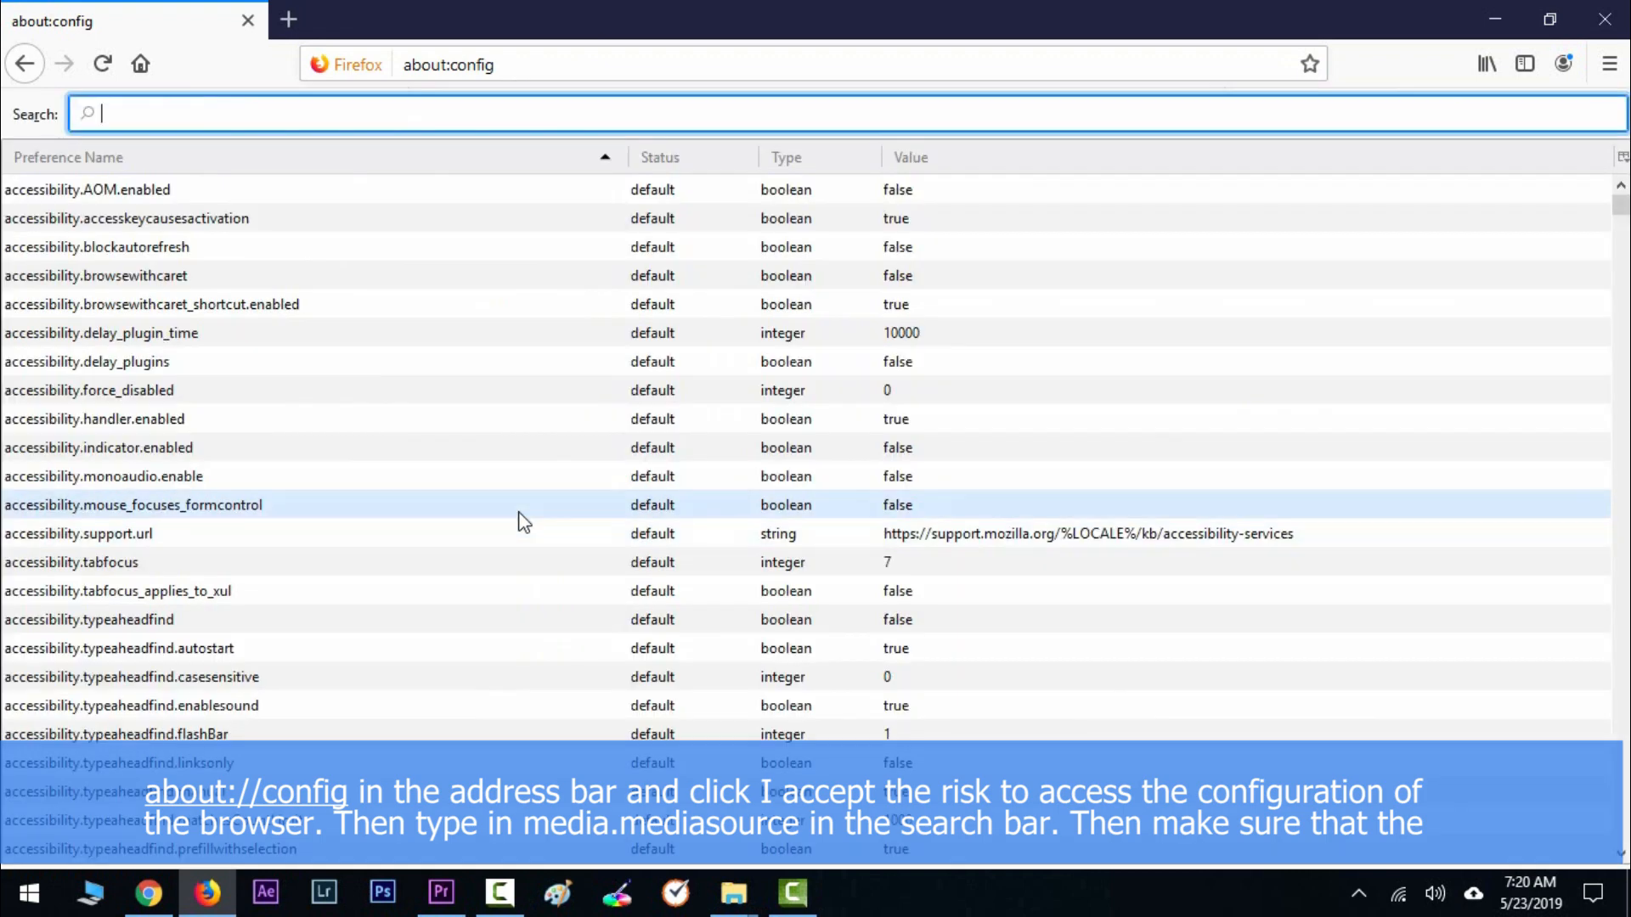
pyautogui.write('media.mediasource')
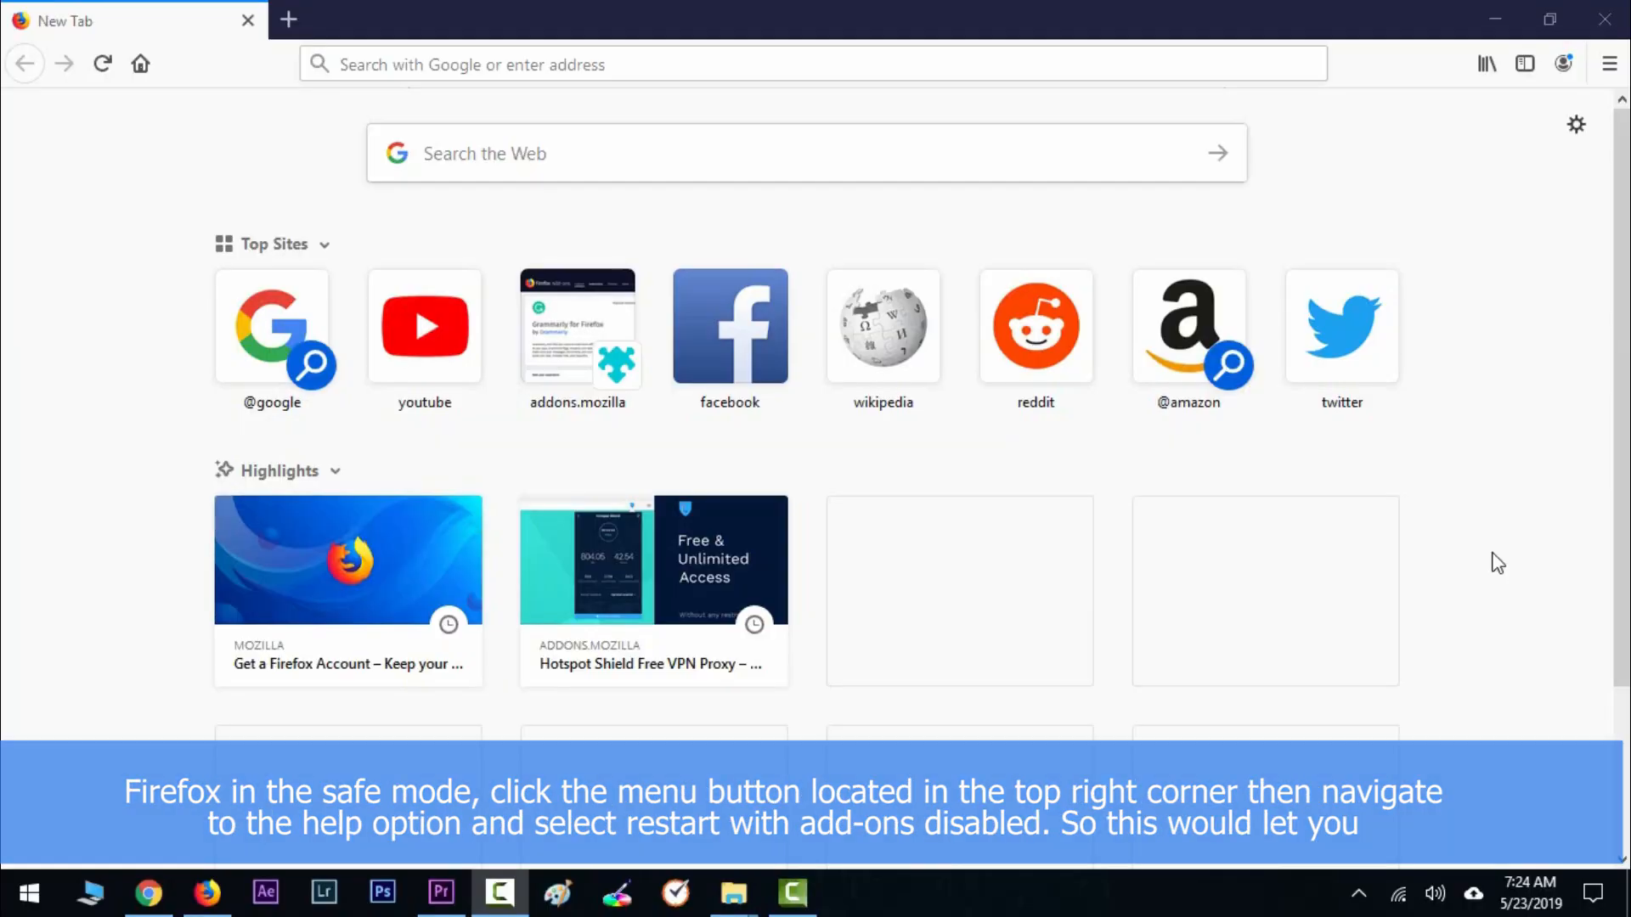
# - Open Firefox's Help submenu toward Restart with Add-ons Disabled
pyautogui.click(1607, 64)
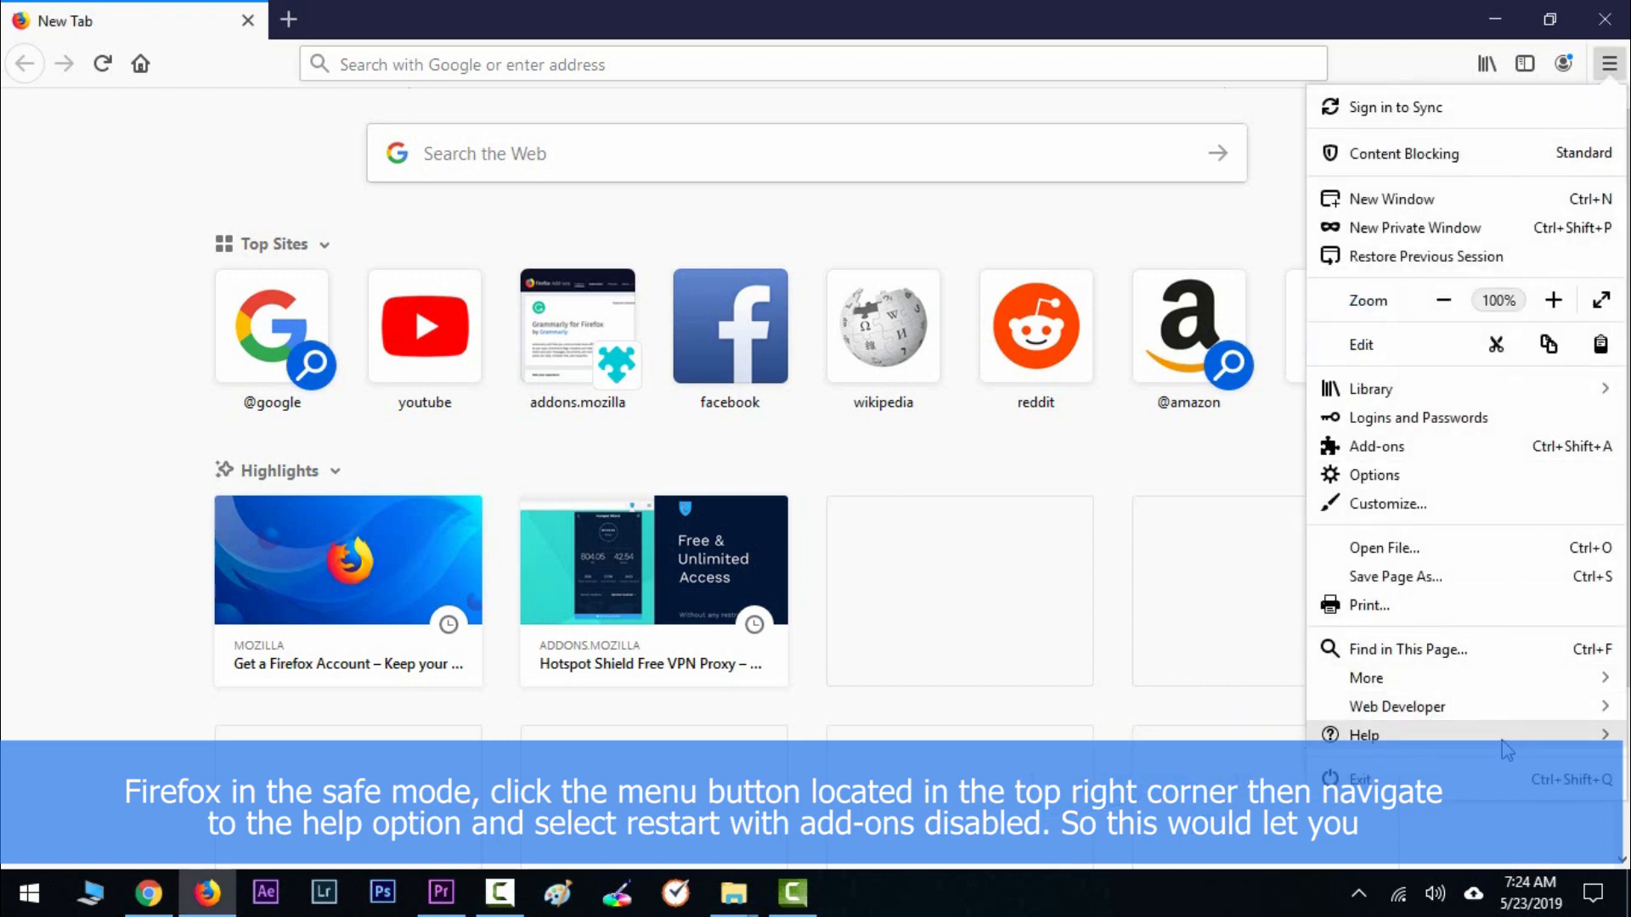
pyautogui.click(1362, 734)
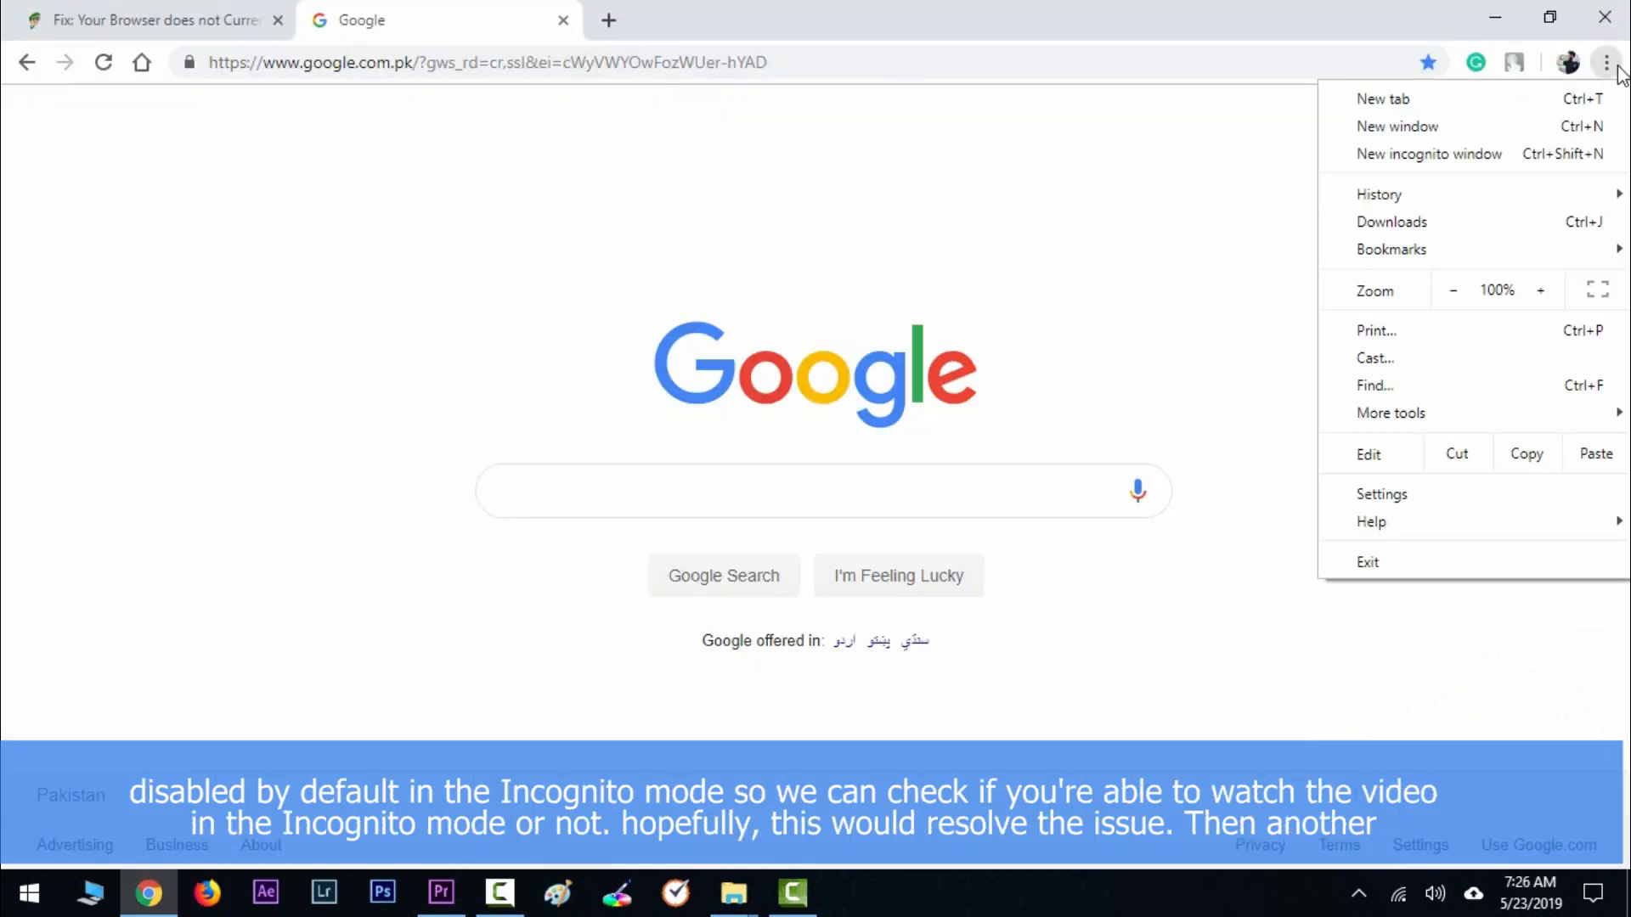
# - Open a new Chrome incognito window from the three-dot menu
pyautogui.click(1428, 153)
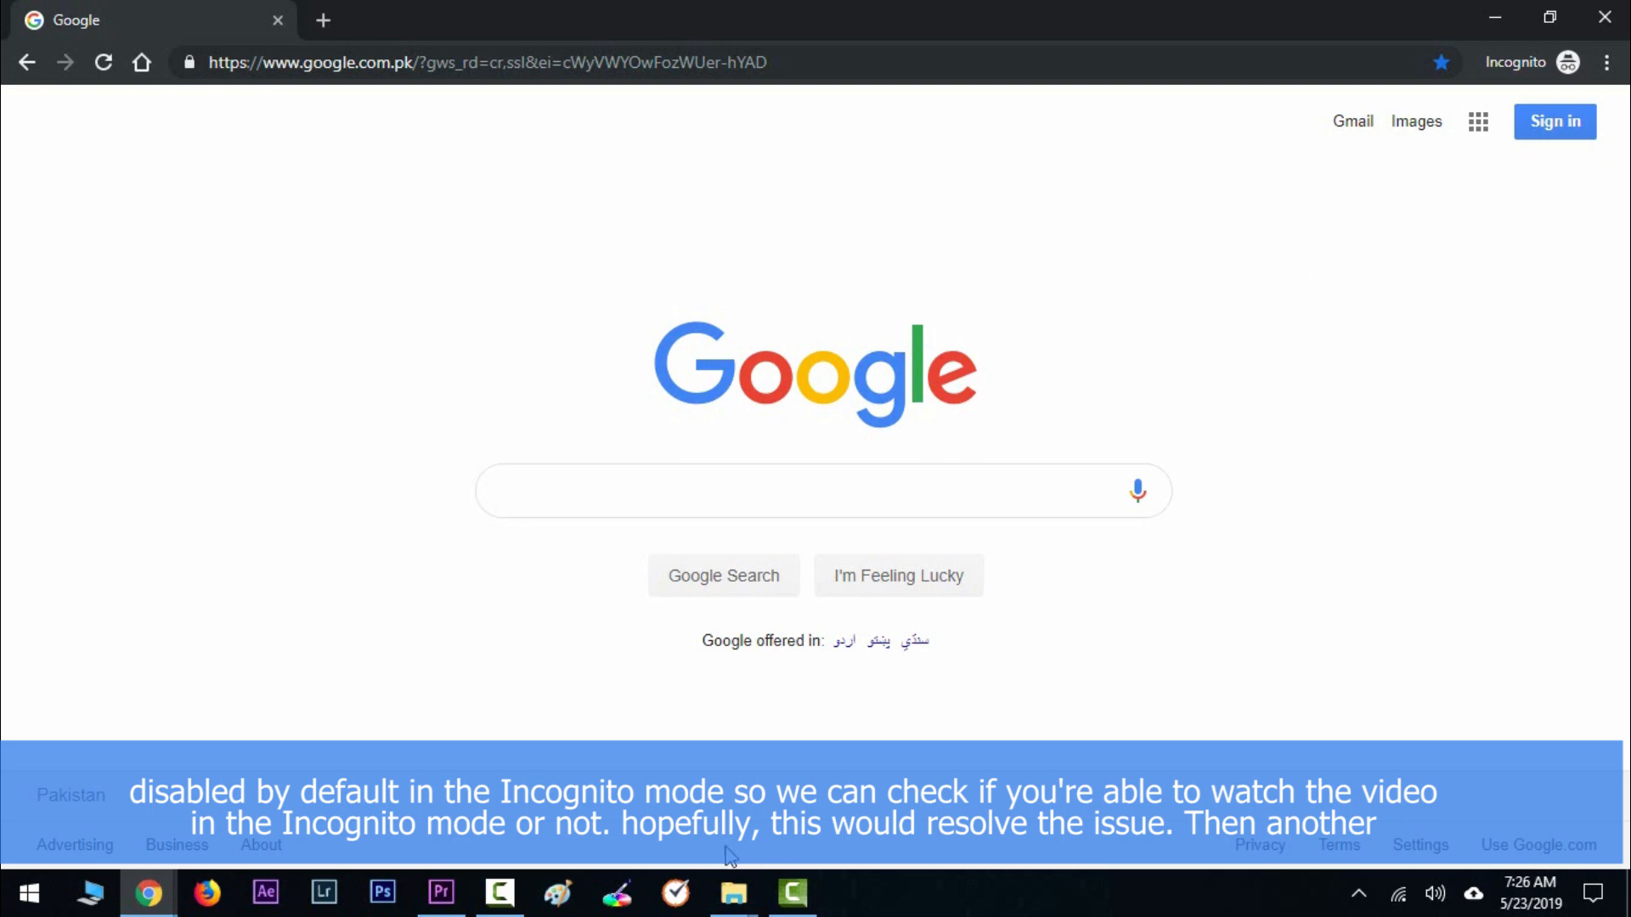
pyautogui.moveTo(530, 868)
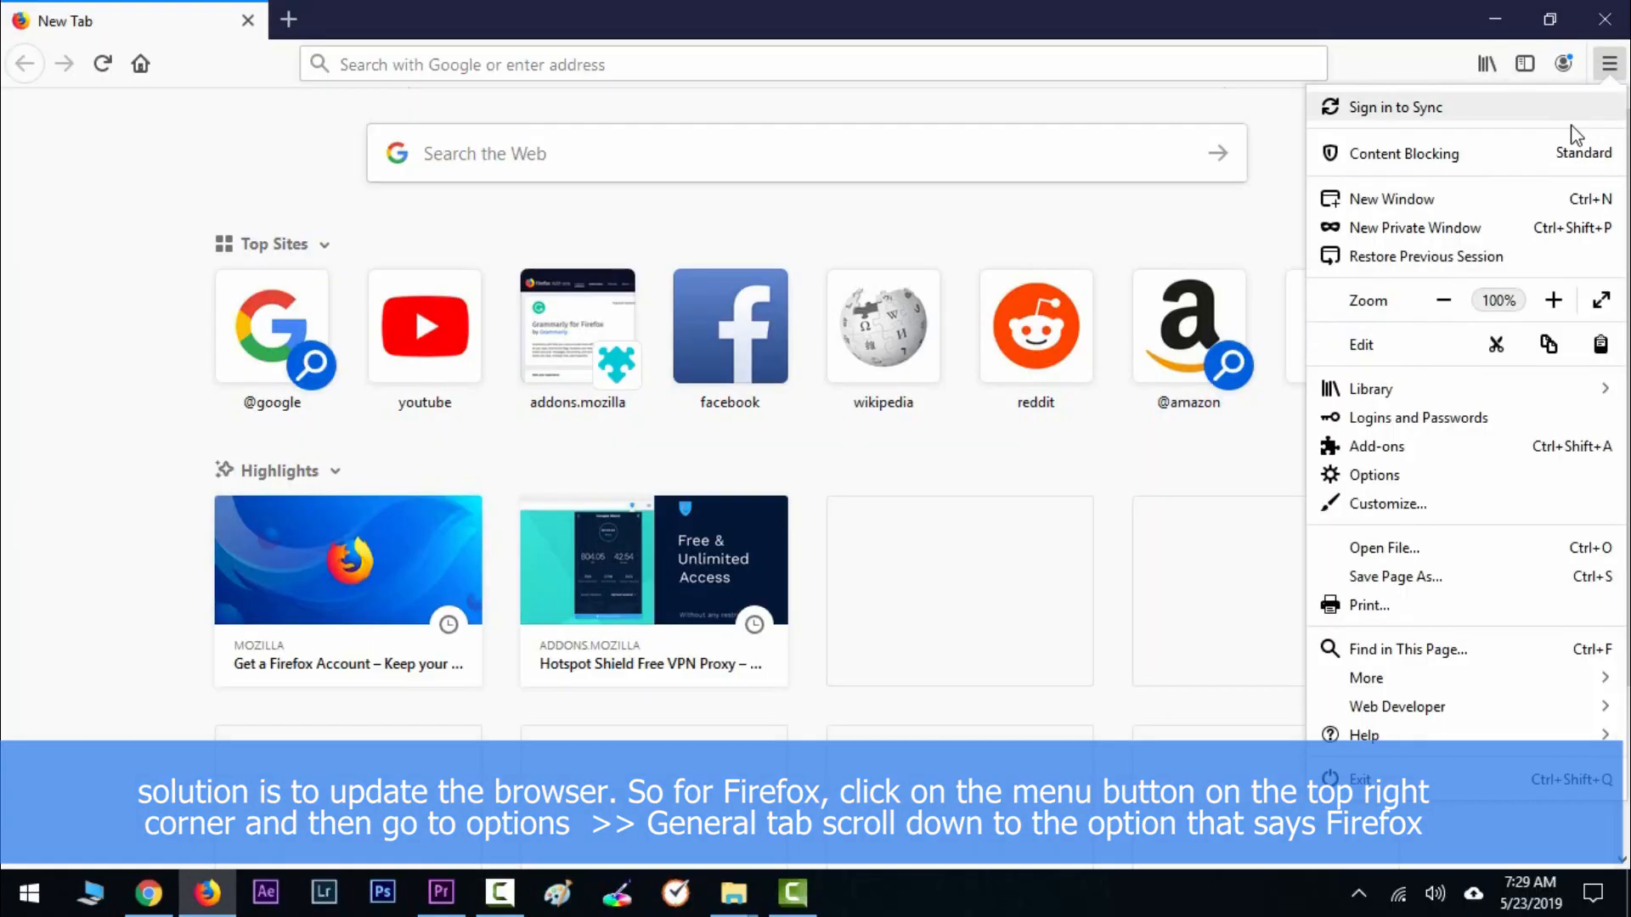
pyautogui.moveTo(1492, 561)
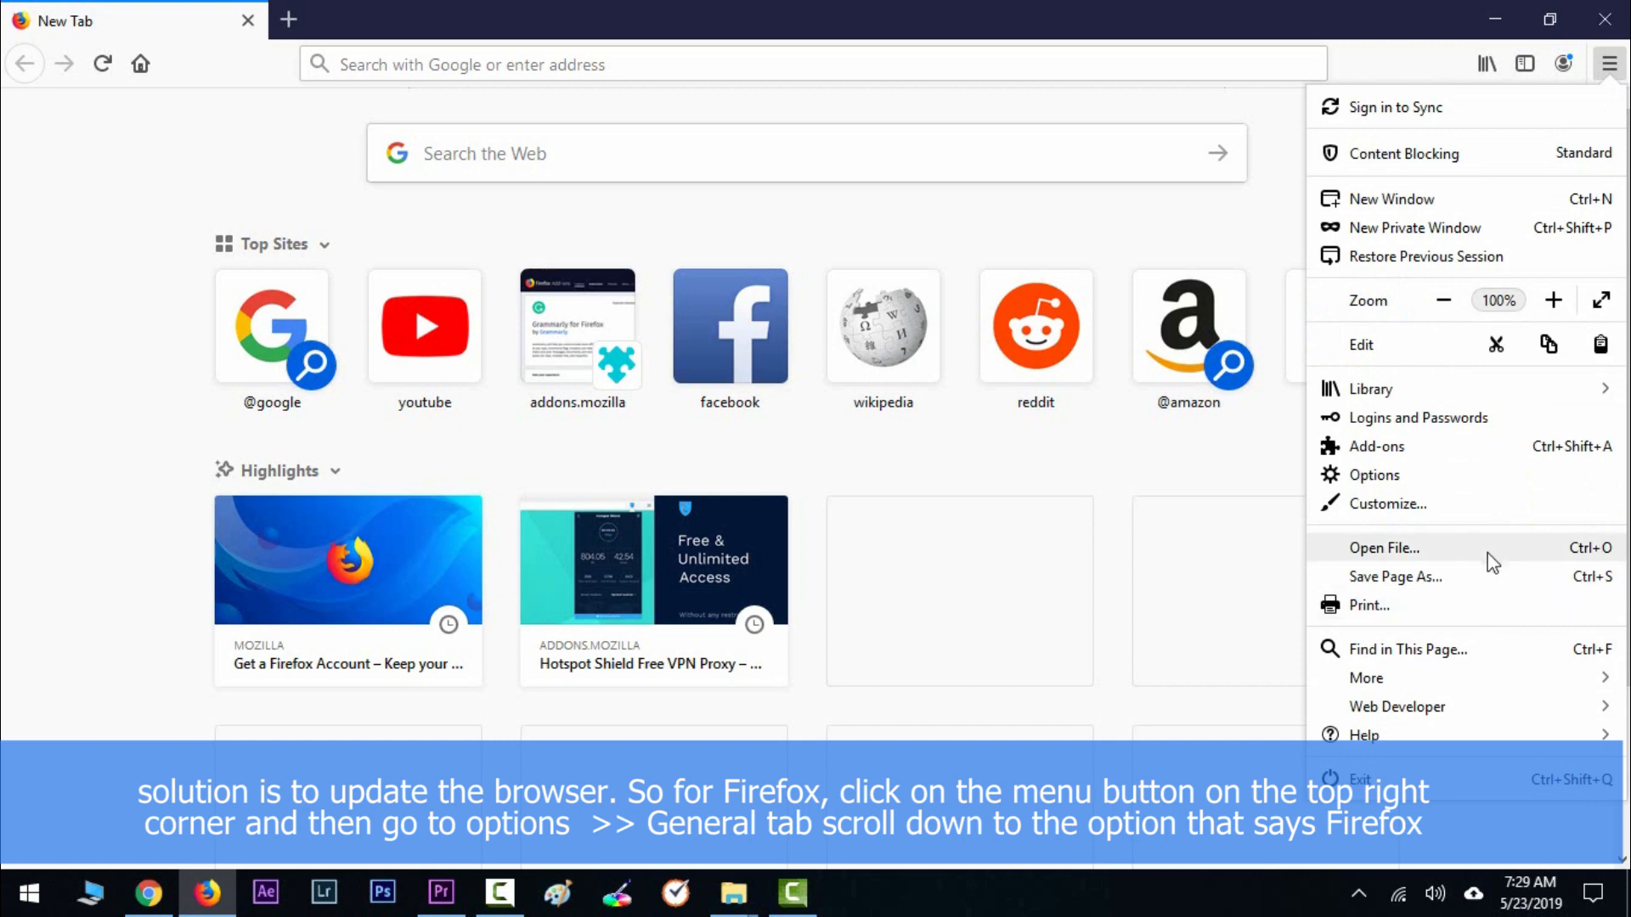
# - Run Check for updates under Firefox Updates in Options, confirming version 67.0 is current
pyautogui.click(1375, 474)
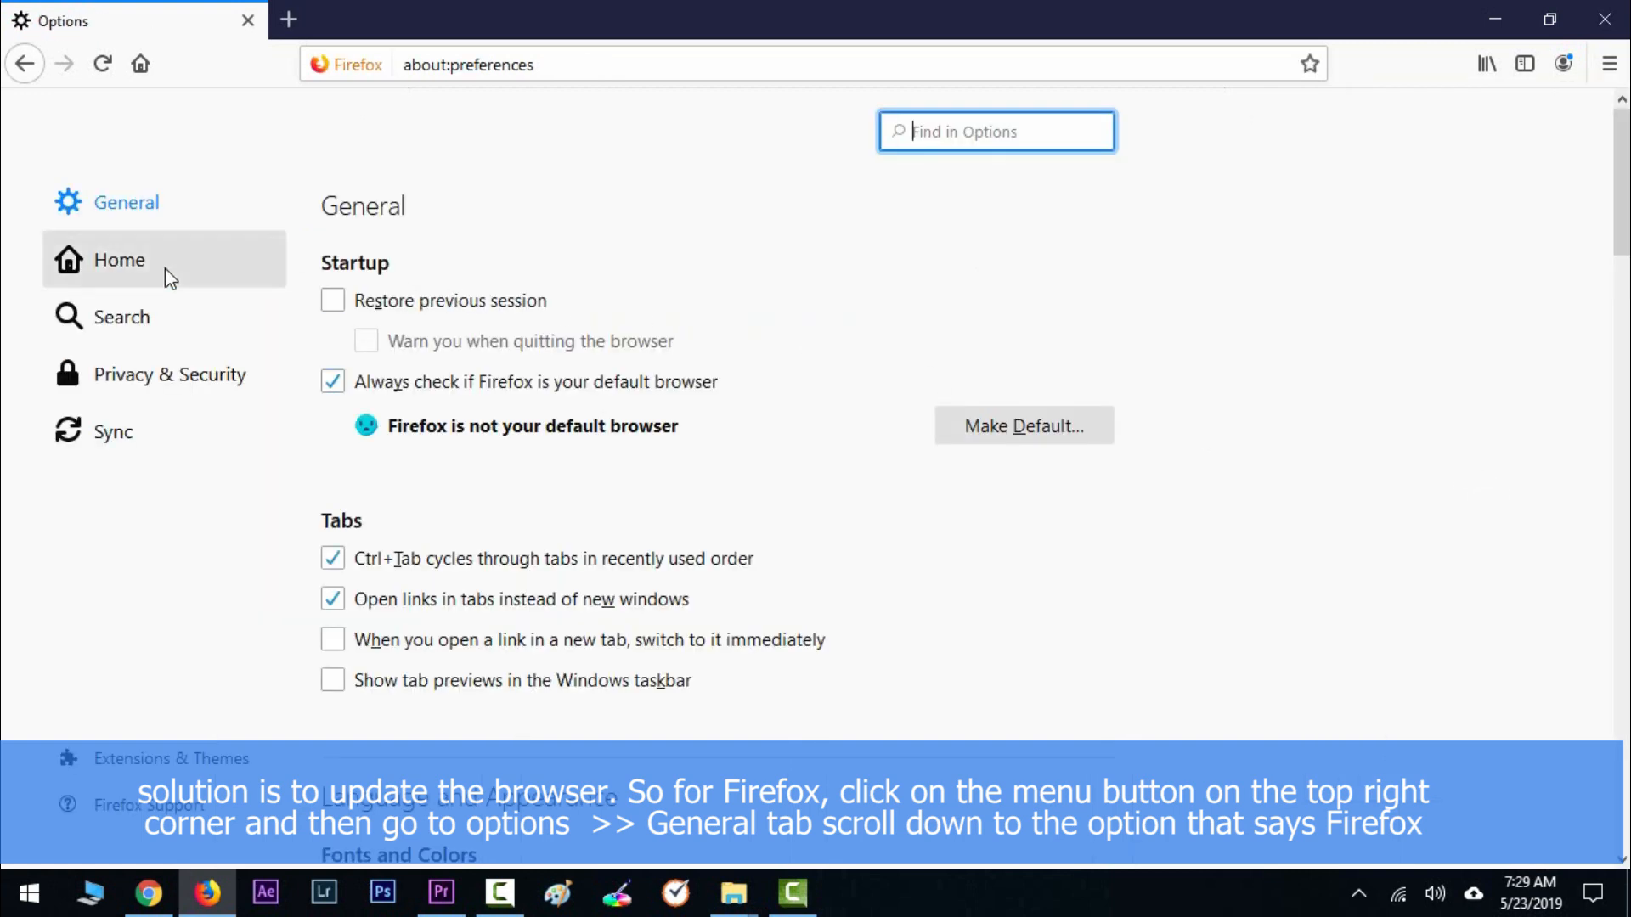
pyautogui.scroll(-3)
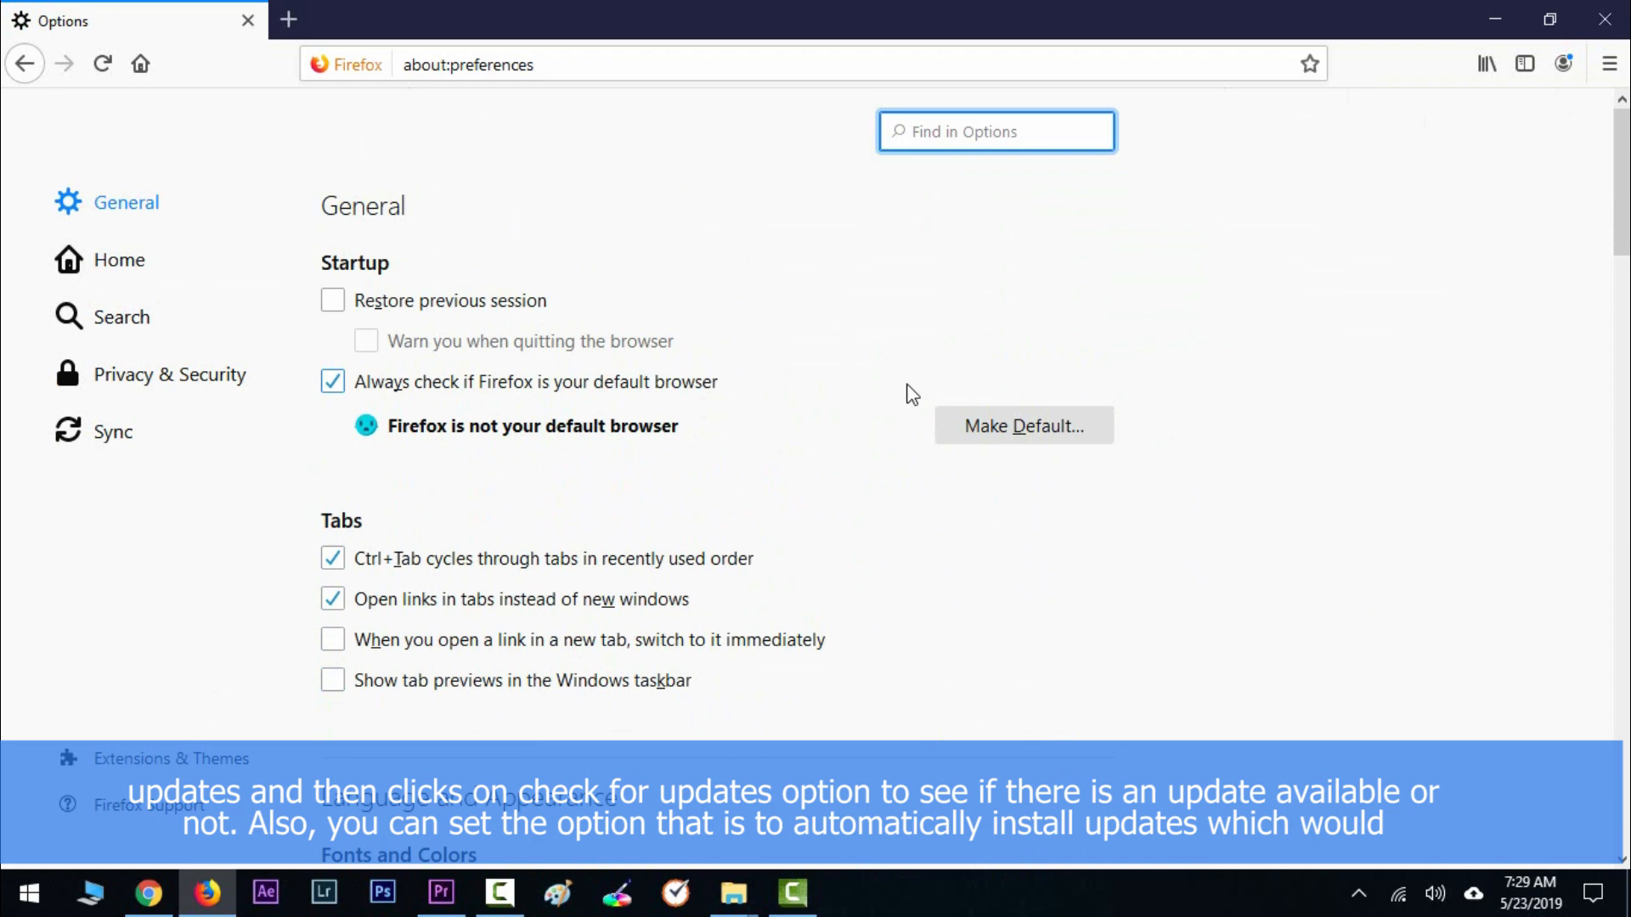
pyautogui.scroll(-3)
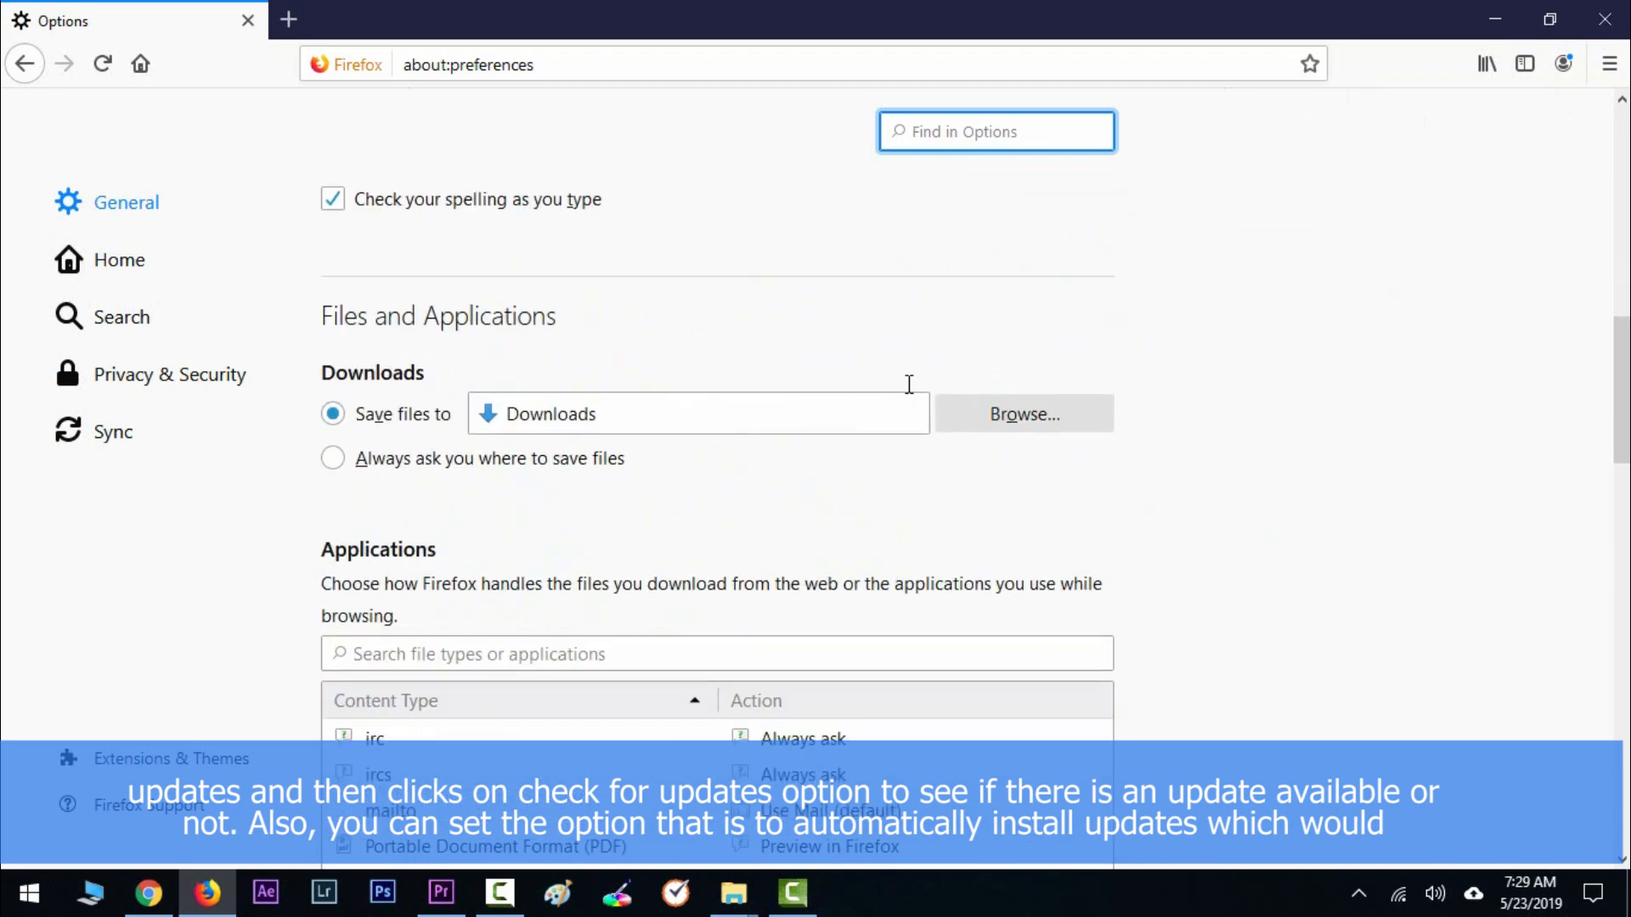
pyautogui.scroll(-3)
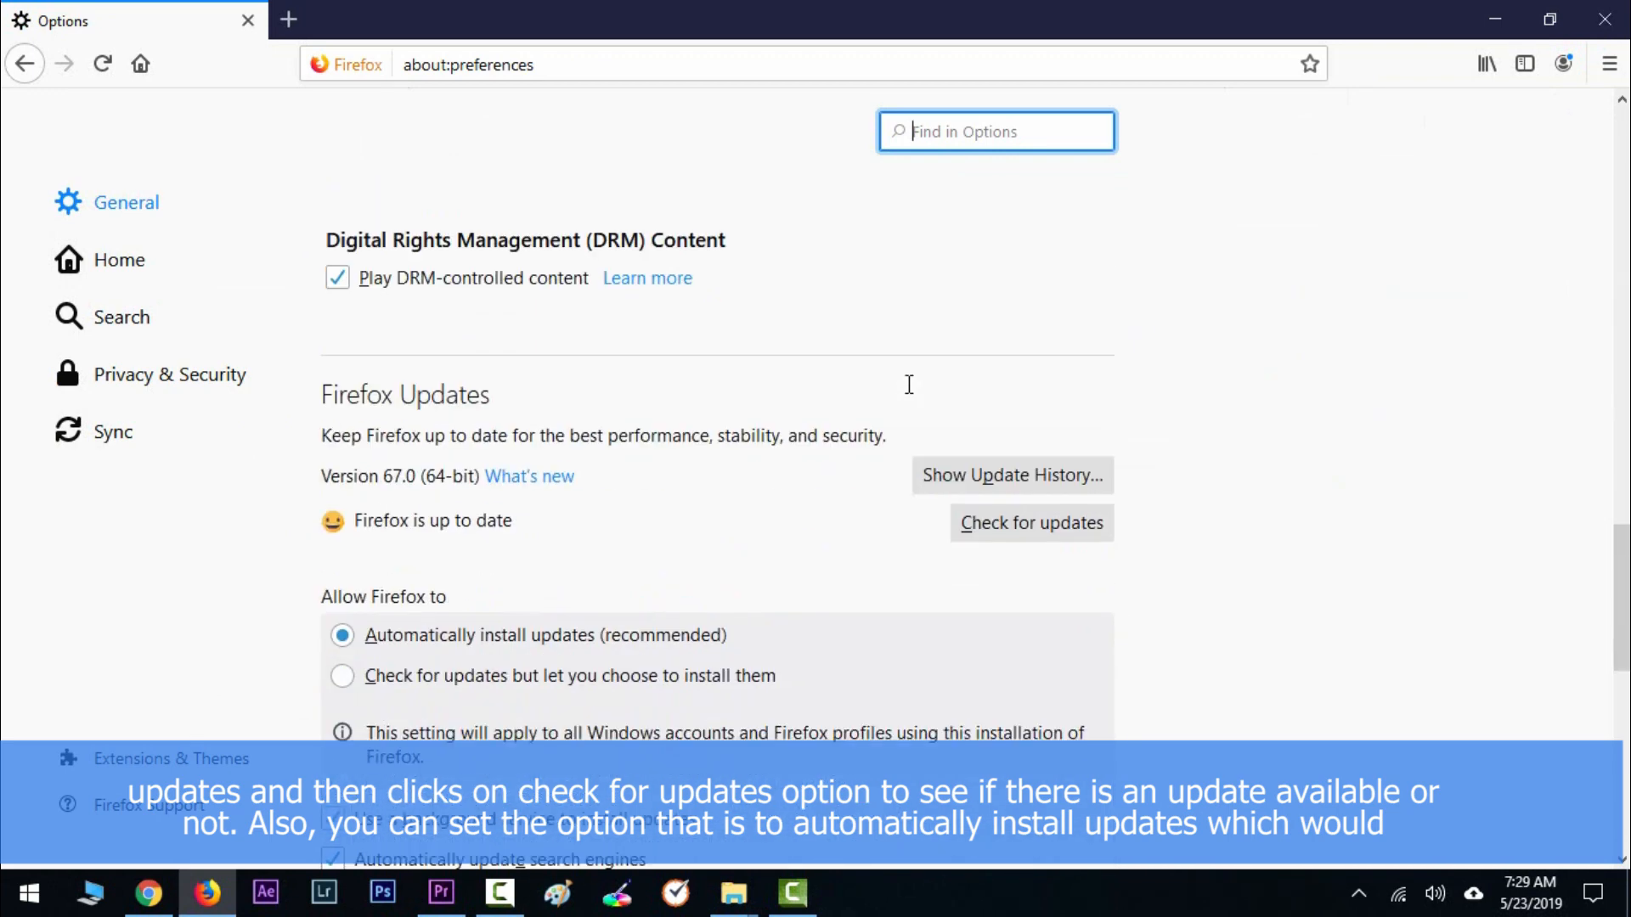
pyautogui.click(1030, 522)
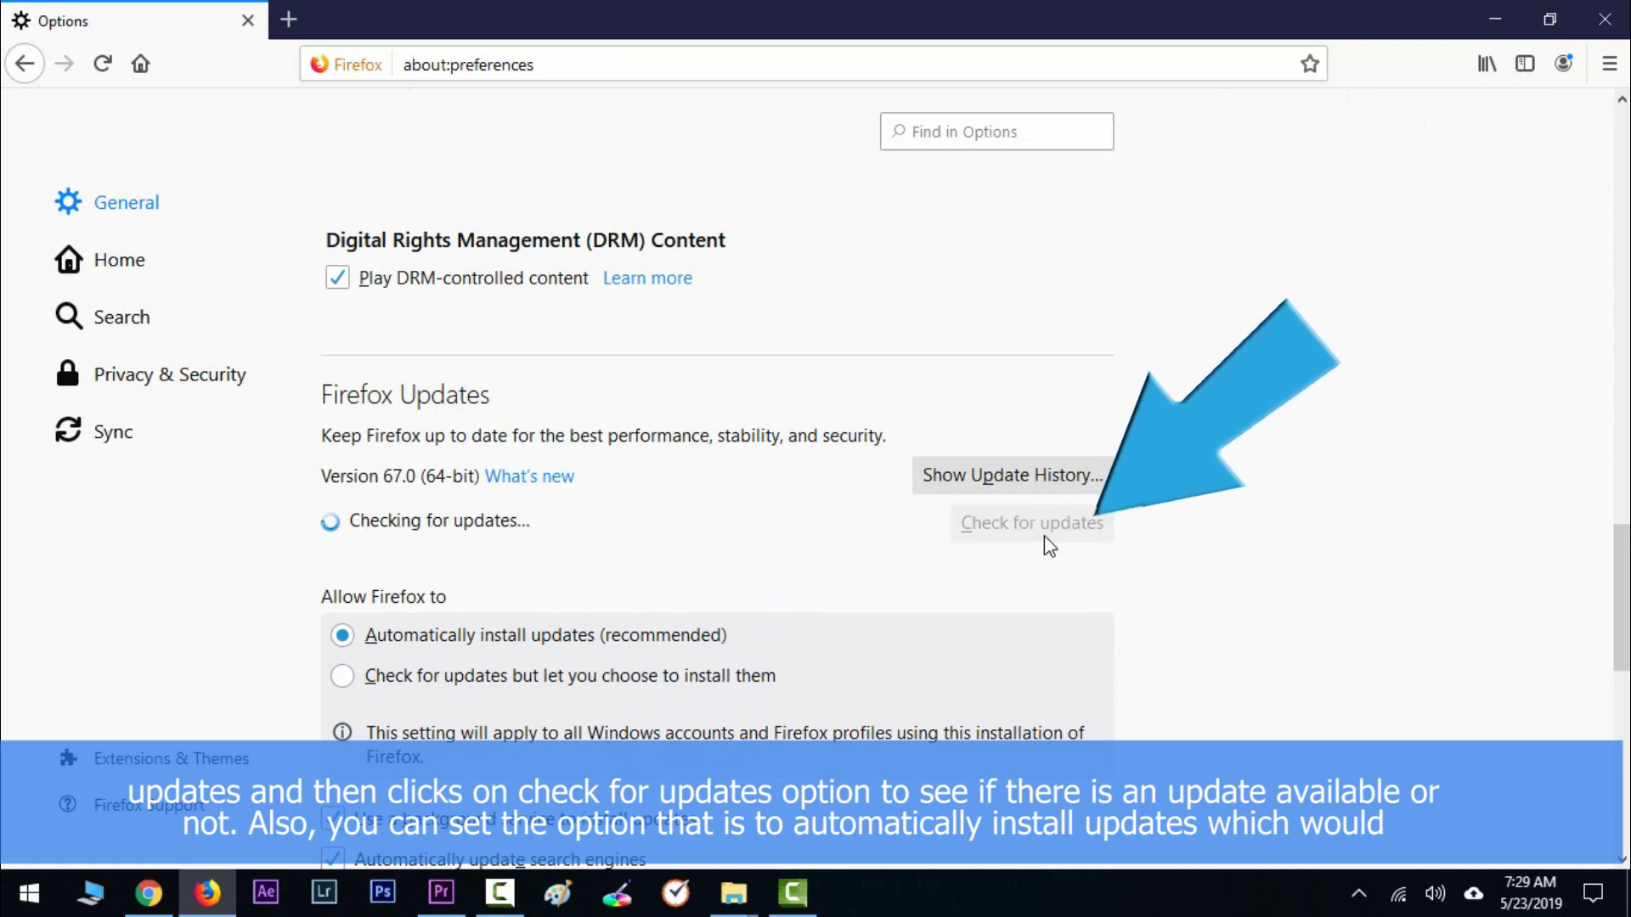
pyautogui.click(1029, 523)
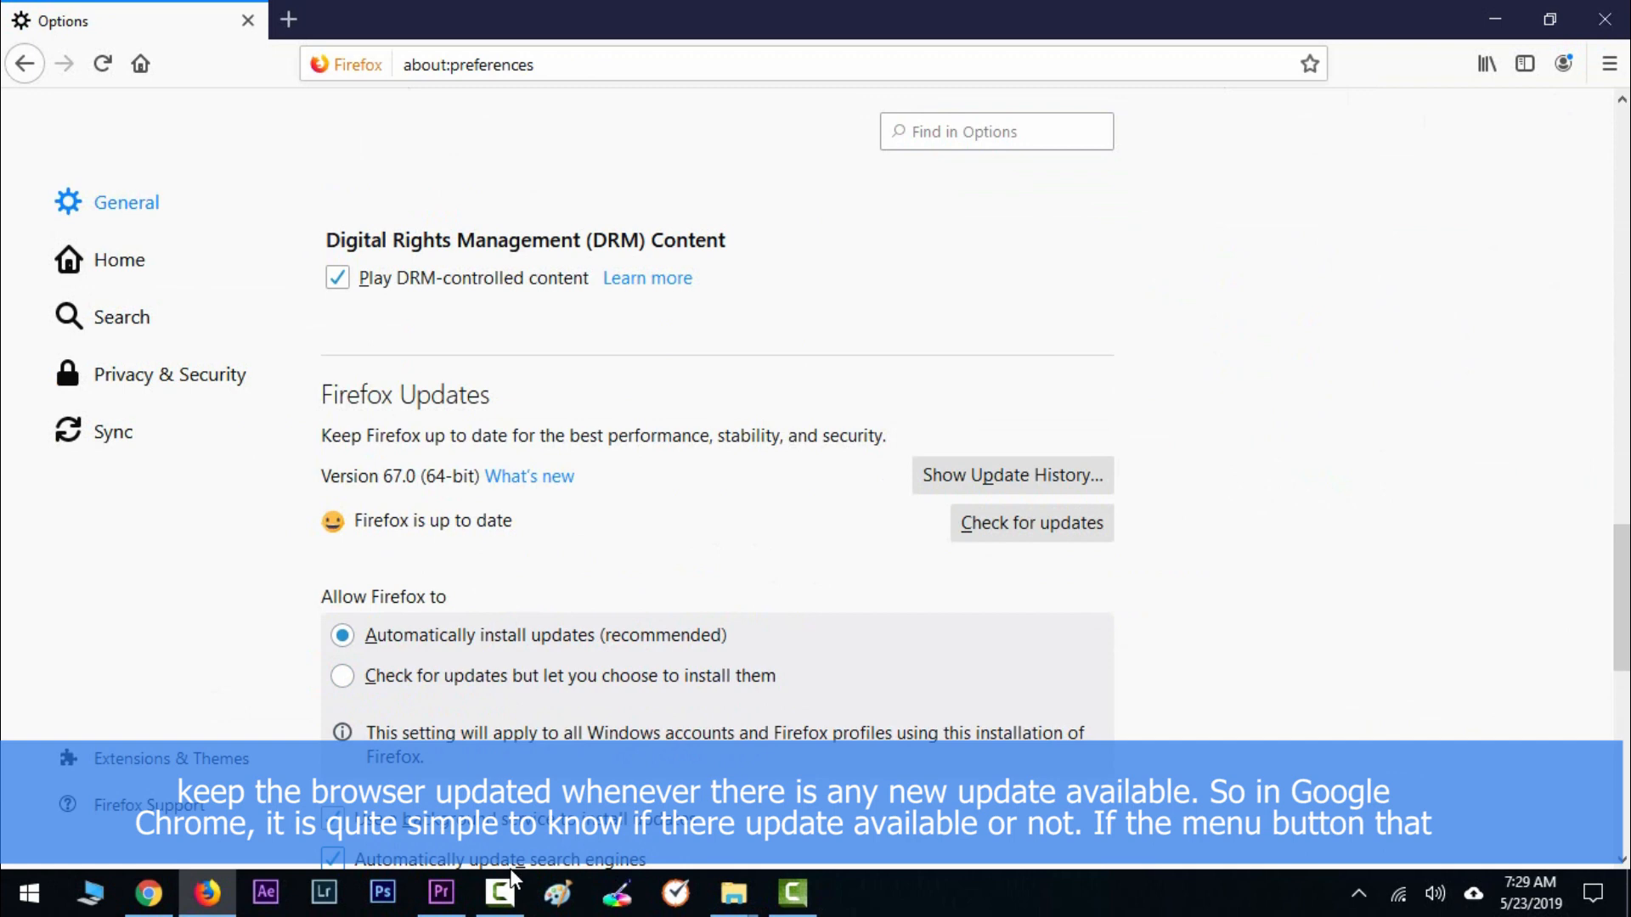
pyautogui.click(1604, 62)
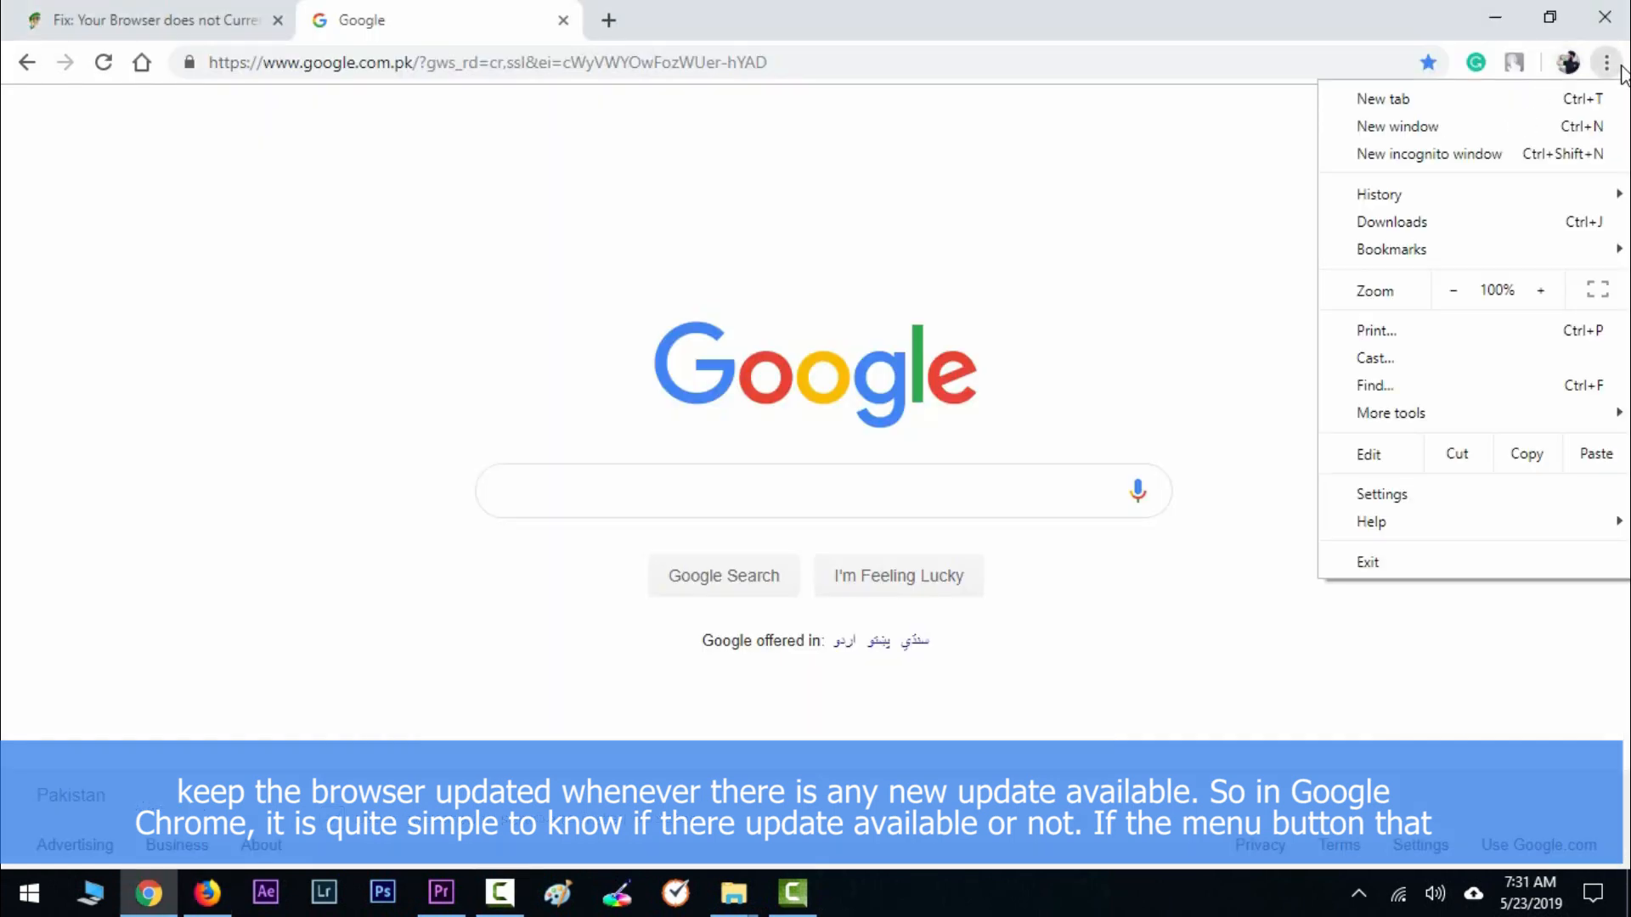
# - Go to Chrome Settings > About Chrome to confirm version 74.0.3729.169 is current
pyautogui.click(1381, 494)
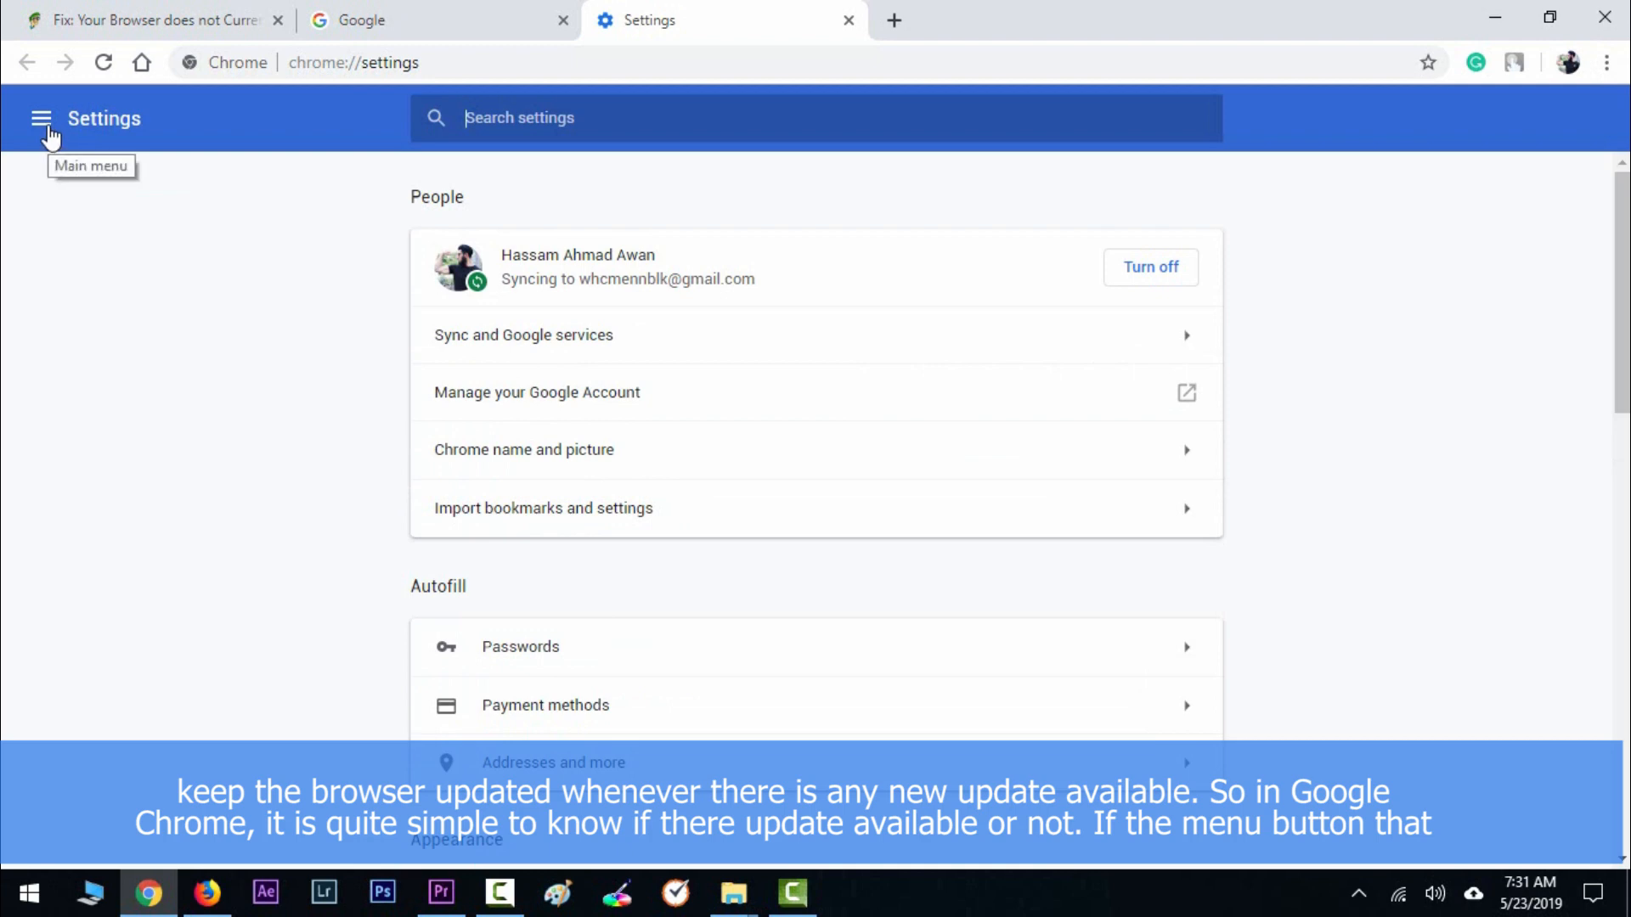
pyautogui.click(41, 117)
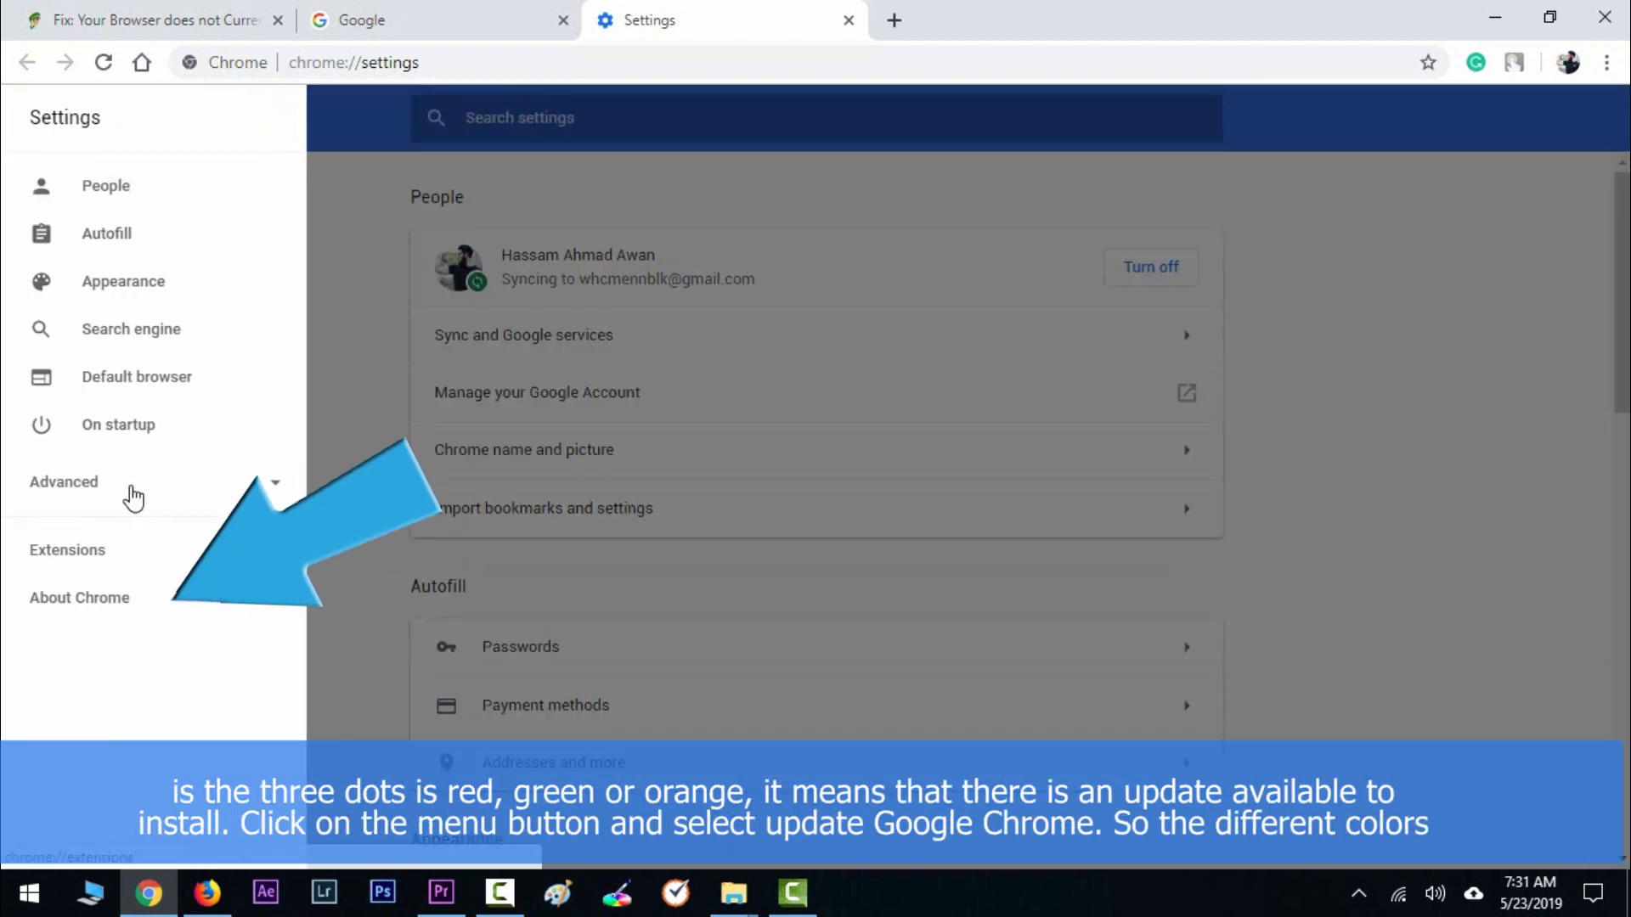
pyautogui.click(79, 597)
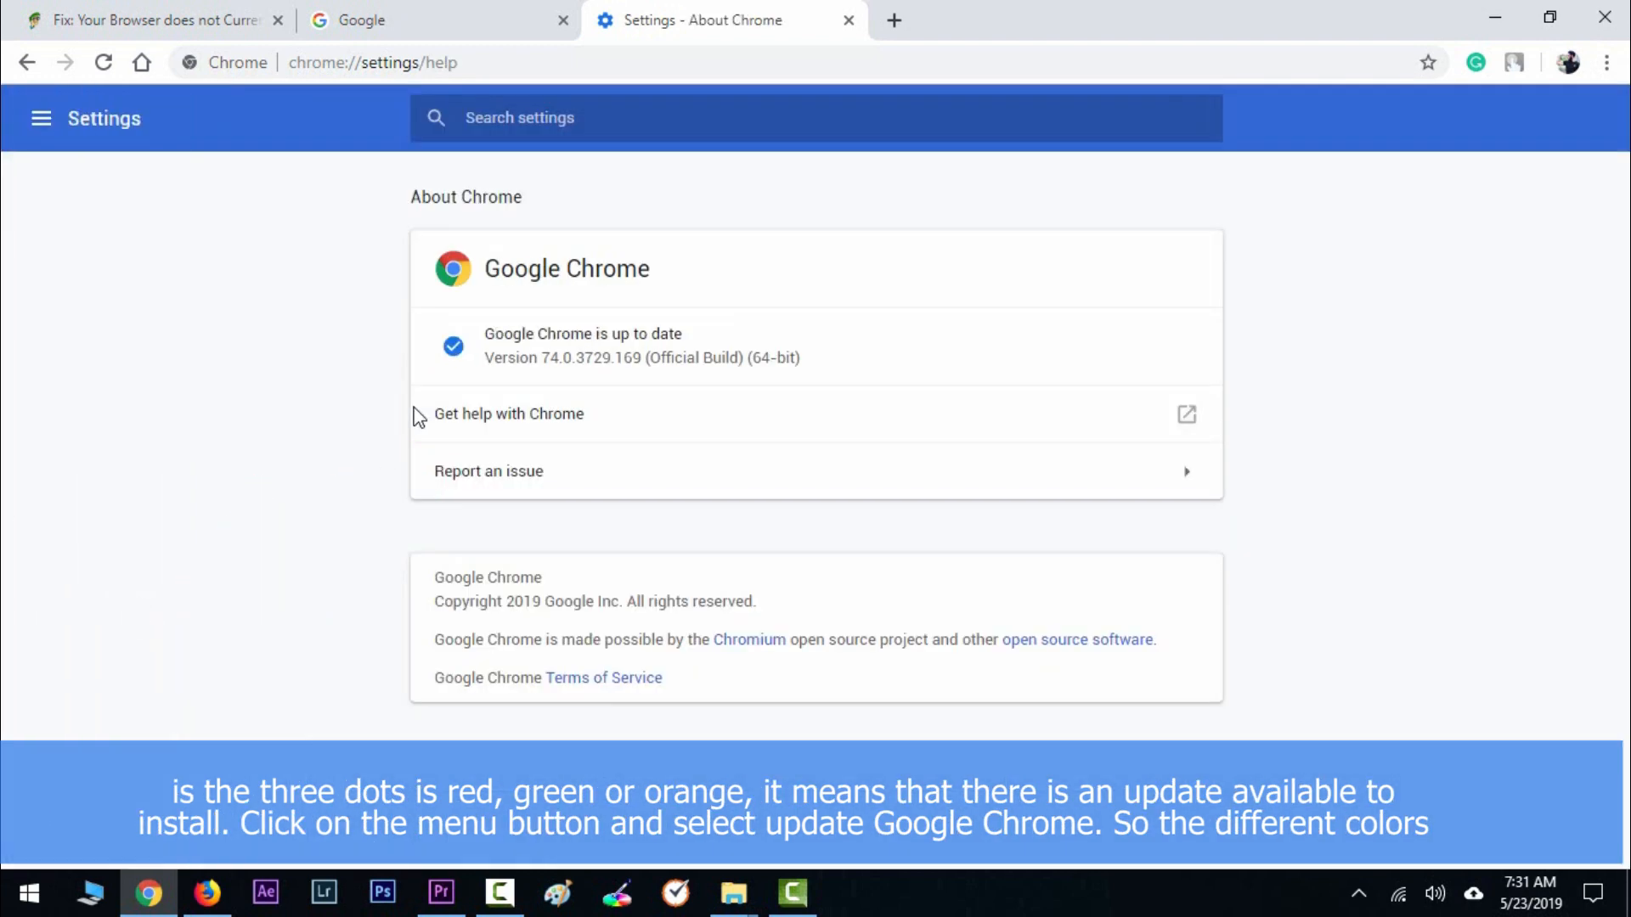